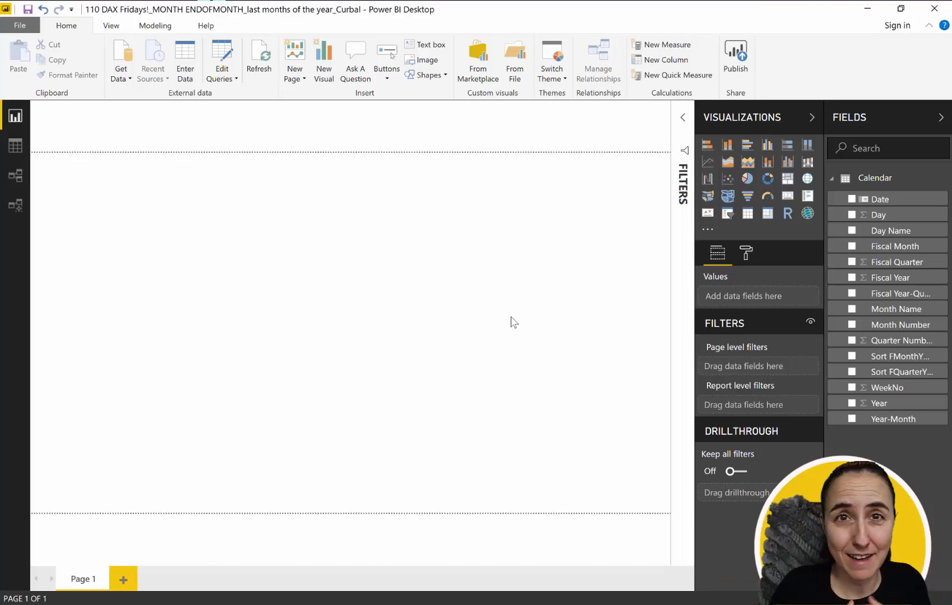
mouse_move(545, 454)
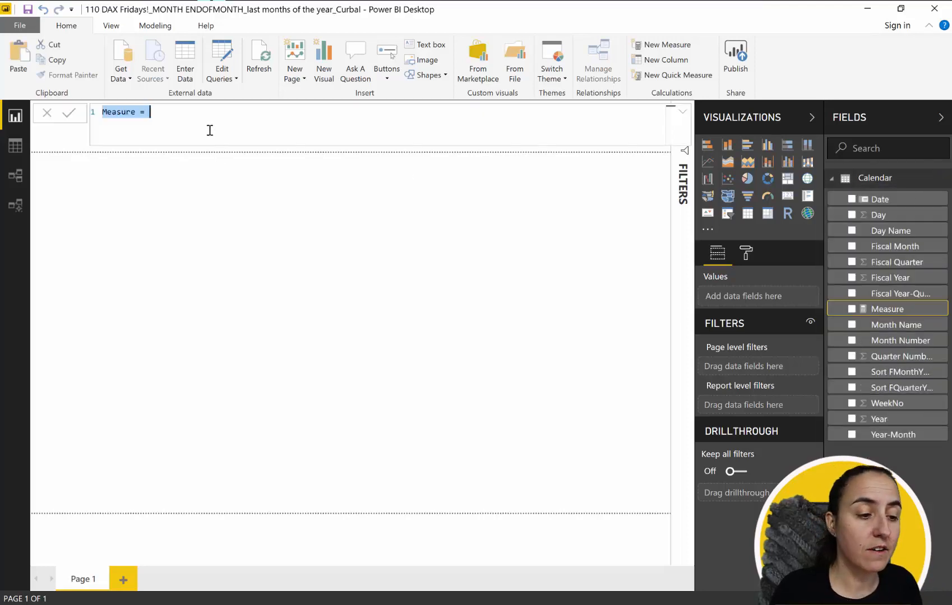
Step: Enter the formula Current month = MONTH(TODAY()) for the new measure
type("Cu")
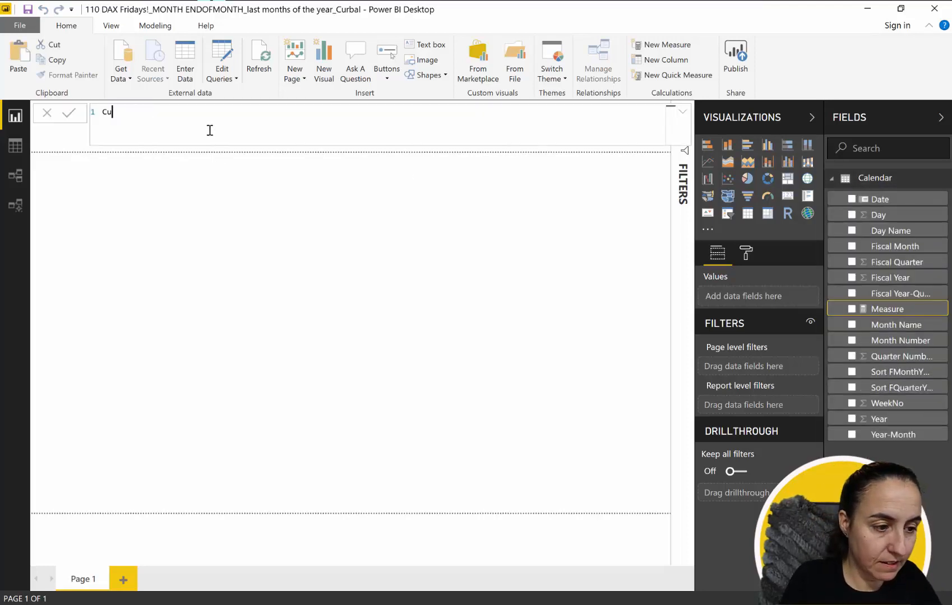
type("rrent month= m")
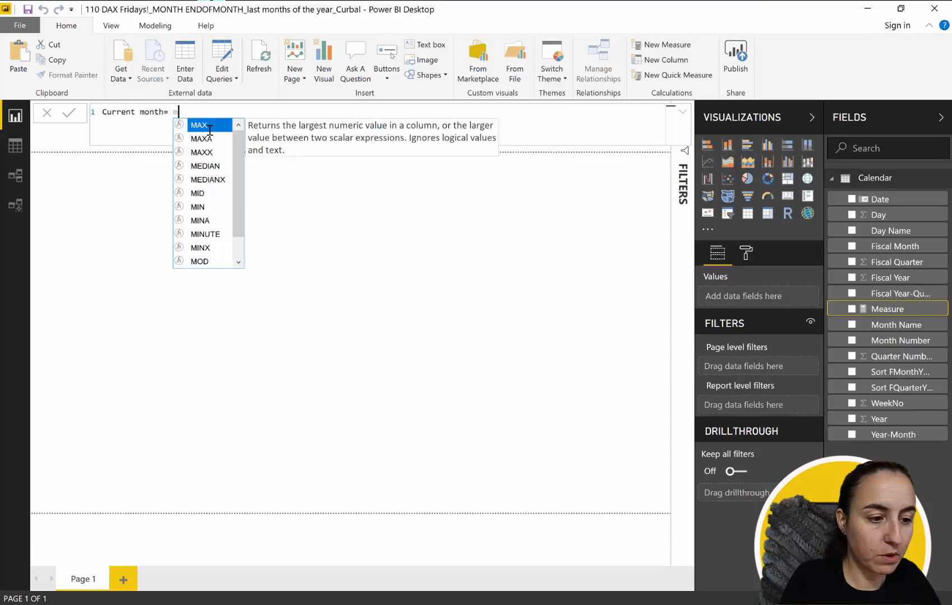
type("MONTH(t")
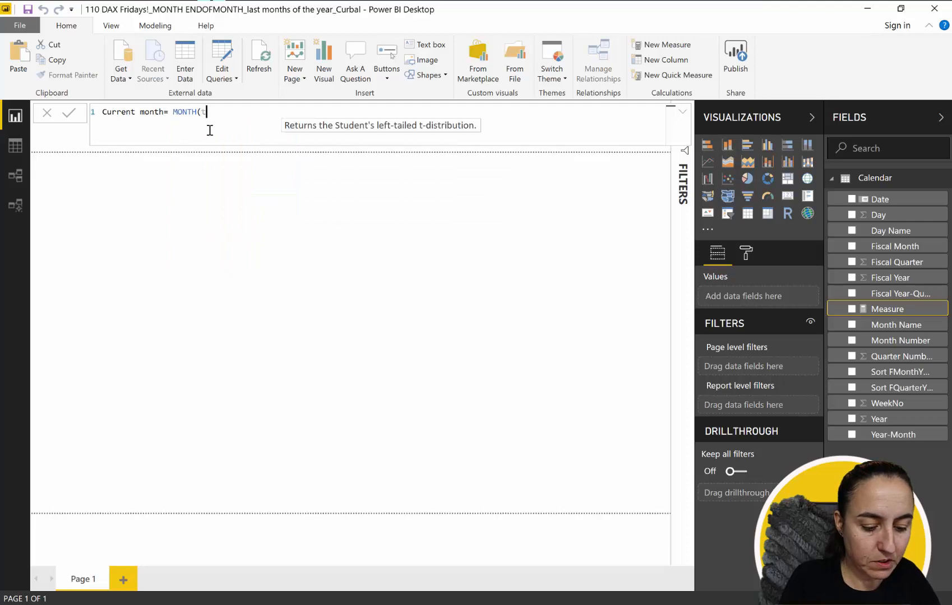
type("TODAY())")
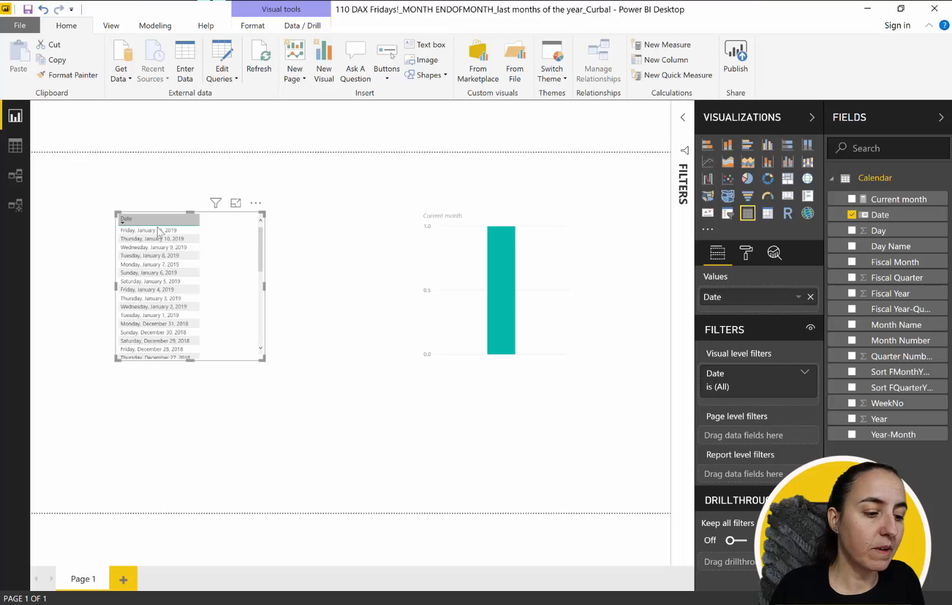
mouse_move(160, 231)
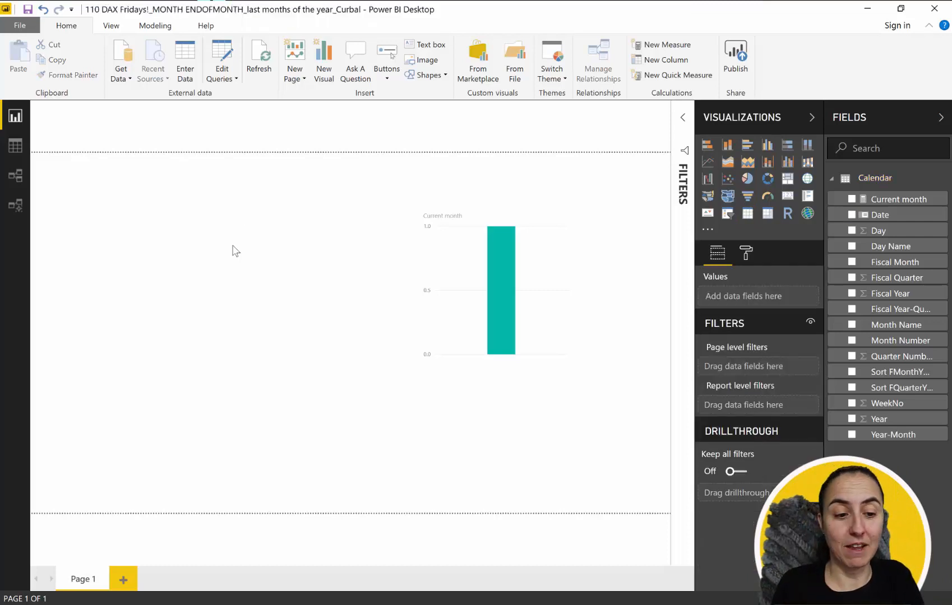
Step: Display Current month as a card, briefly try 12-MONTH(TODAY()), then revert to MONTH(TODAY())
left_click(500, 291)
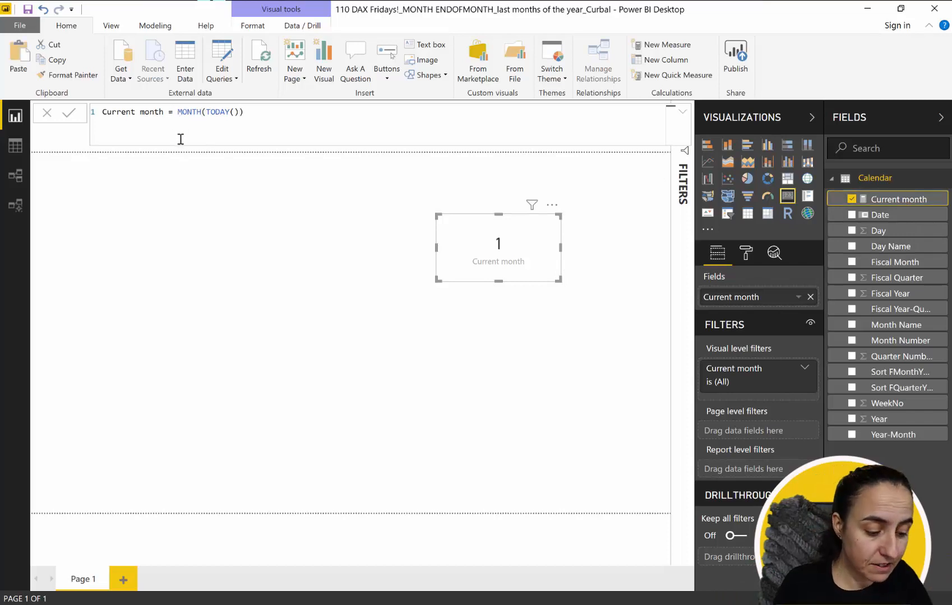
type("12-")
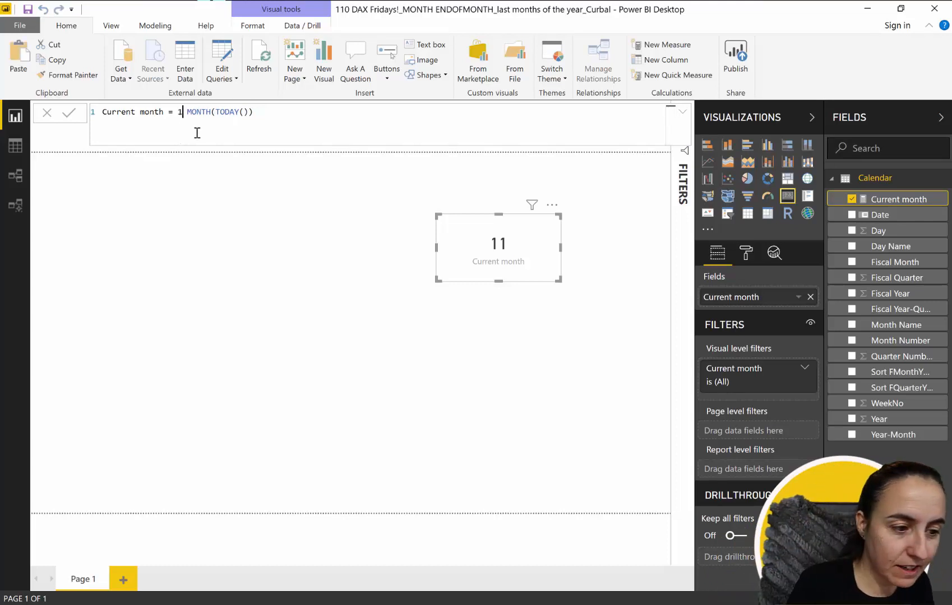
key("Backspace")
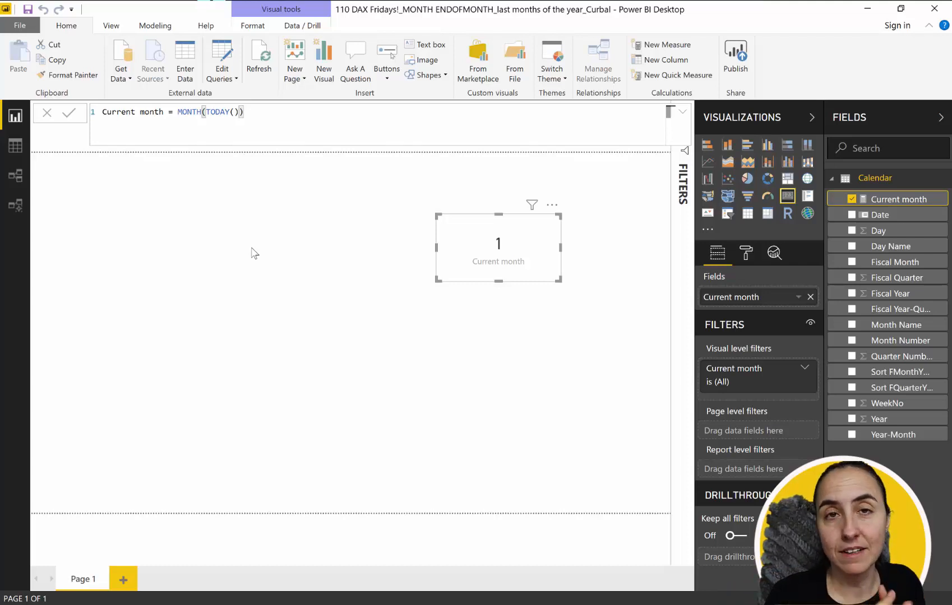
mouse_move(445, 289)
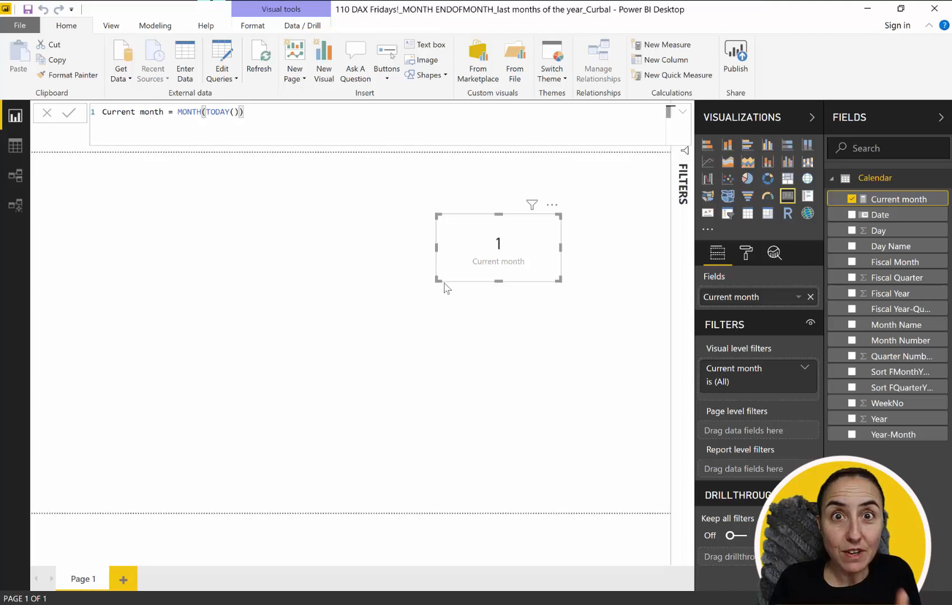
Step: Add a new measure to the Calendar table and start its formula as Current fmonth = MONTH(
left_click(940, 178)
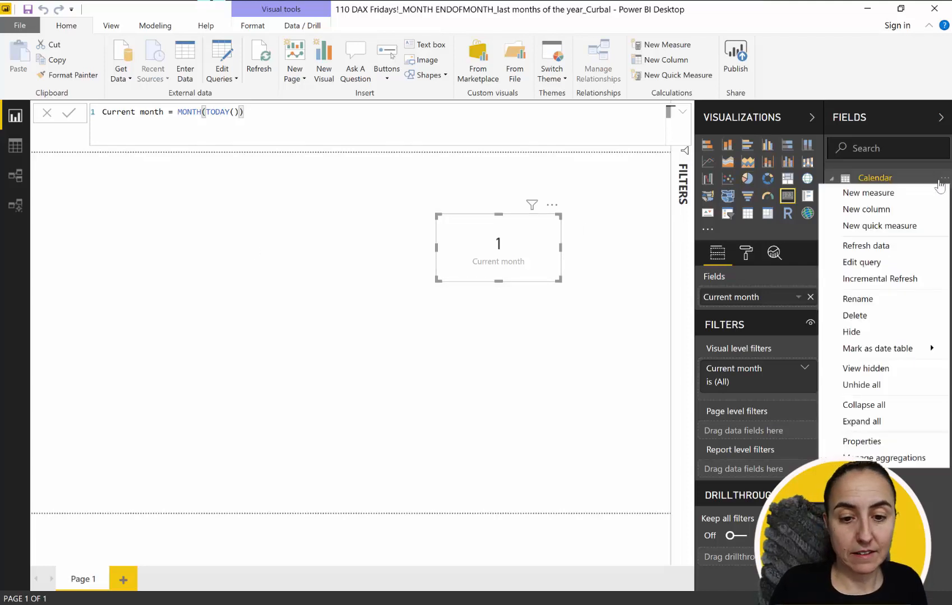
left_click(867, 192)
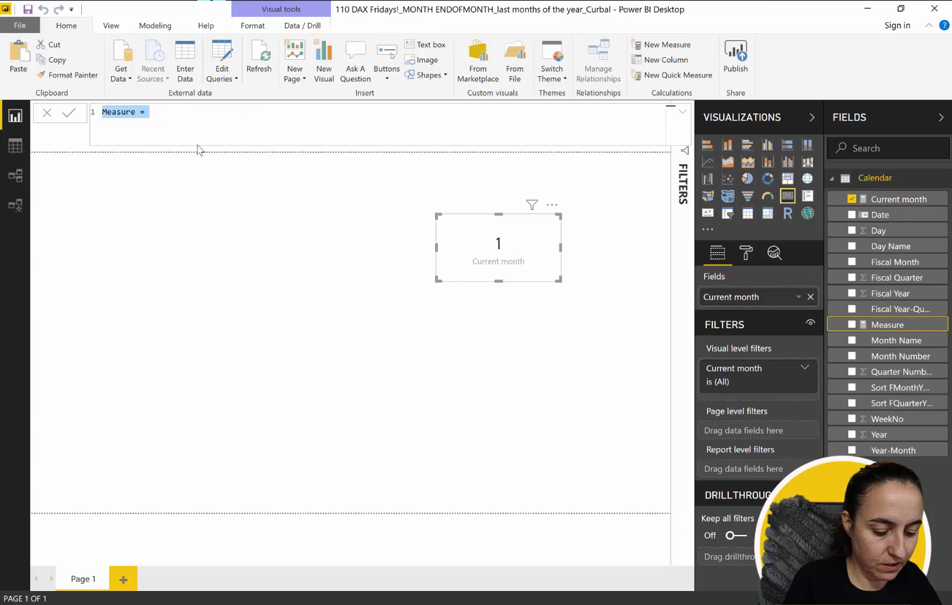
type("Current")
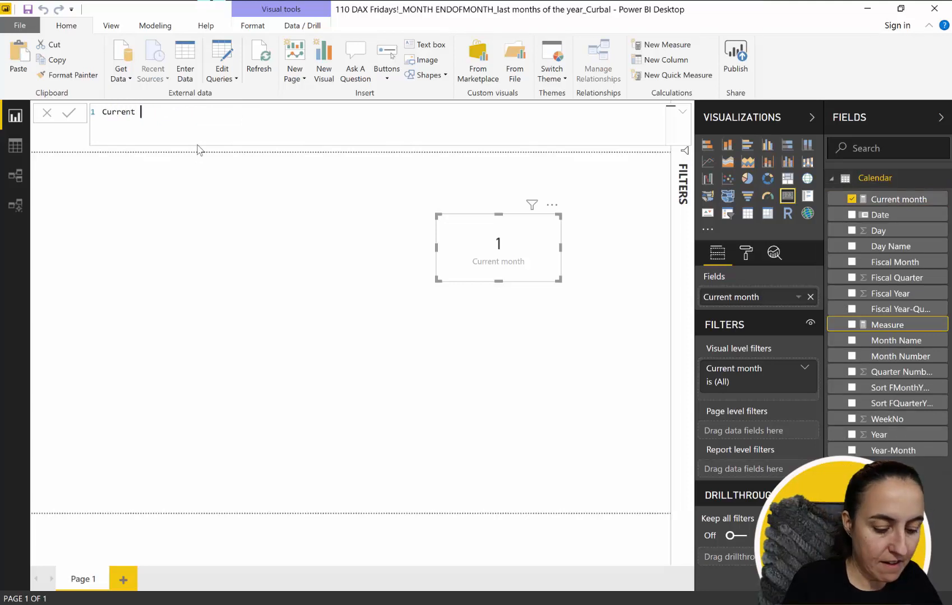
type("fmonht=")
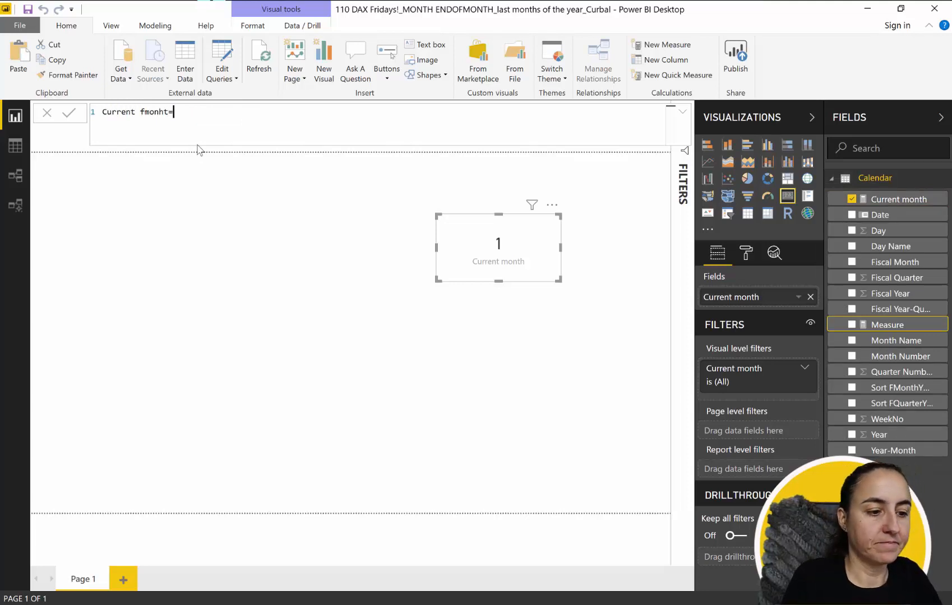
type("fmonth")
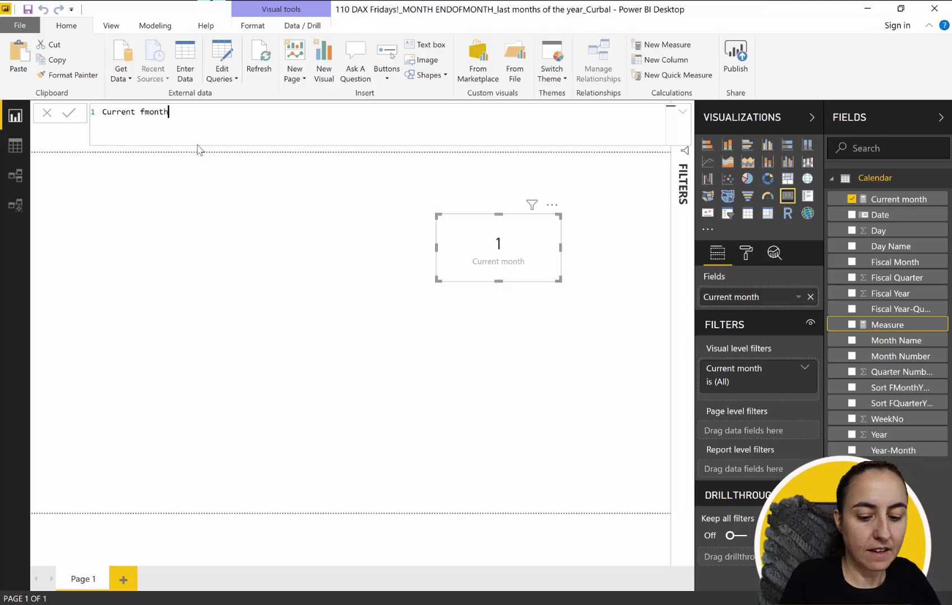
type("= m")
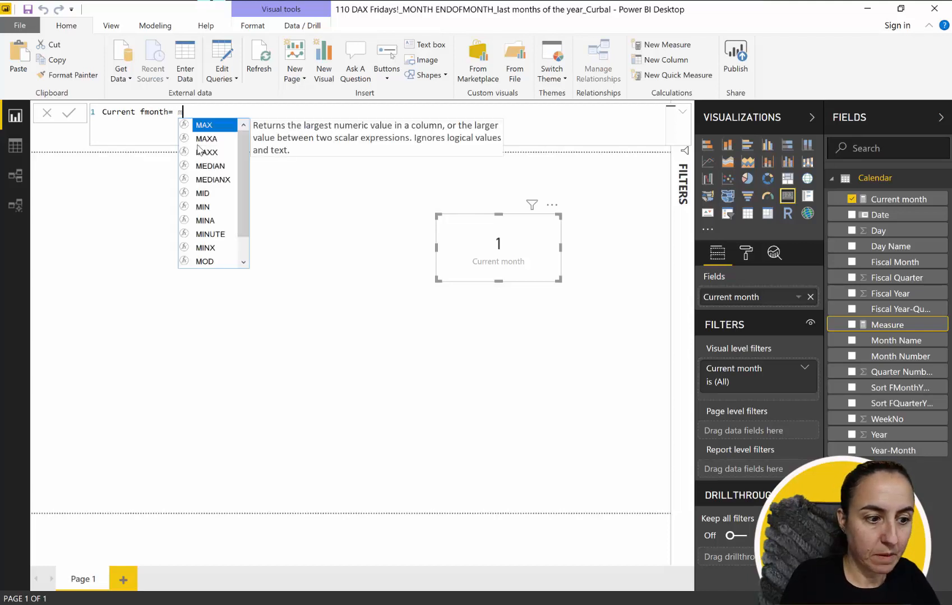
type("MONTH(")
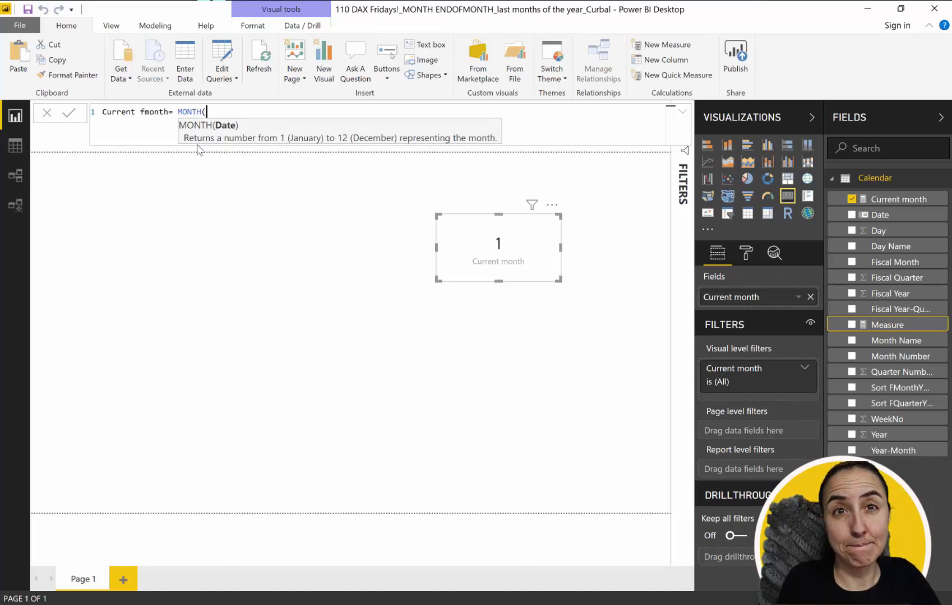
type("f")
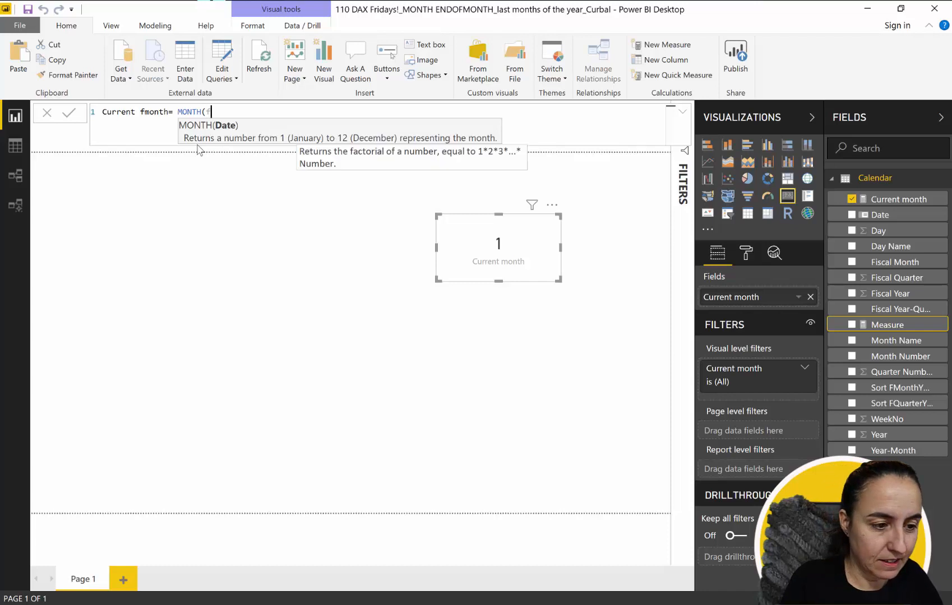
type("cl")
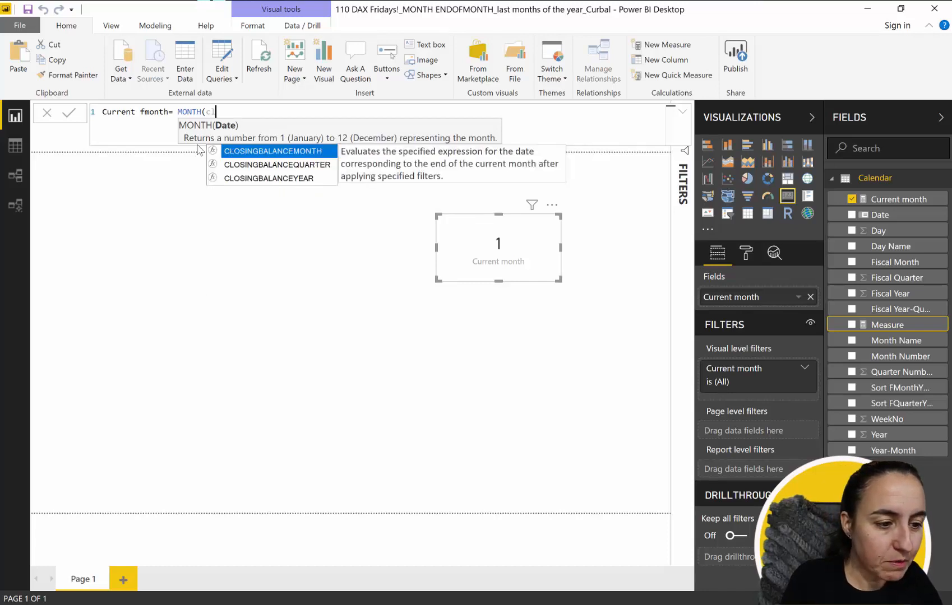
type("a")
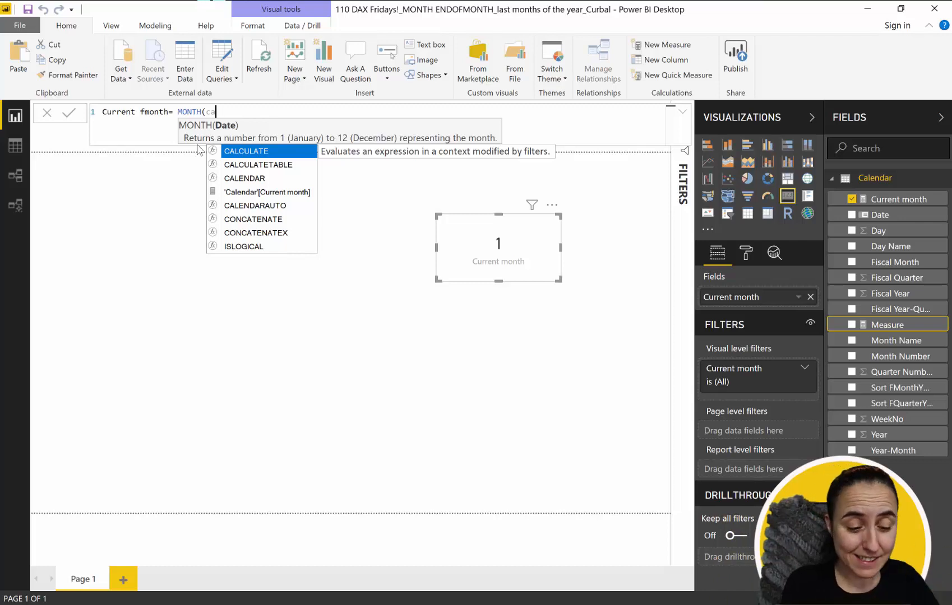
key("Escape")
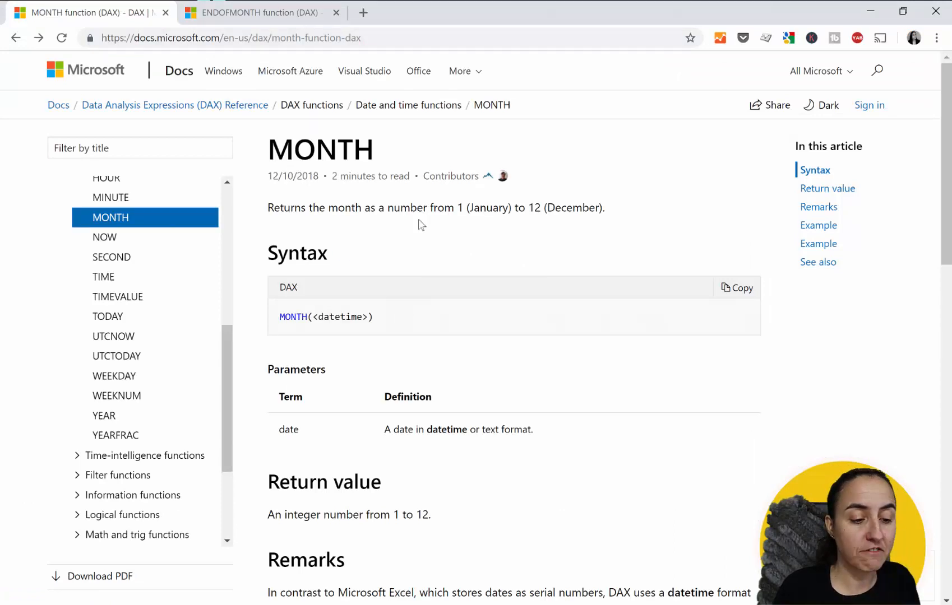
Step: Highlight the datetime parameter in the MONTH function's syntax on Microsoft Docs
double_click(342, 316)
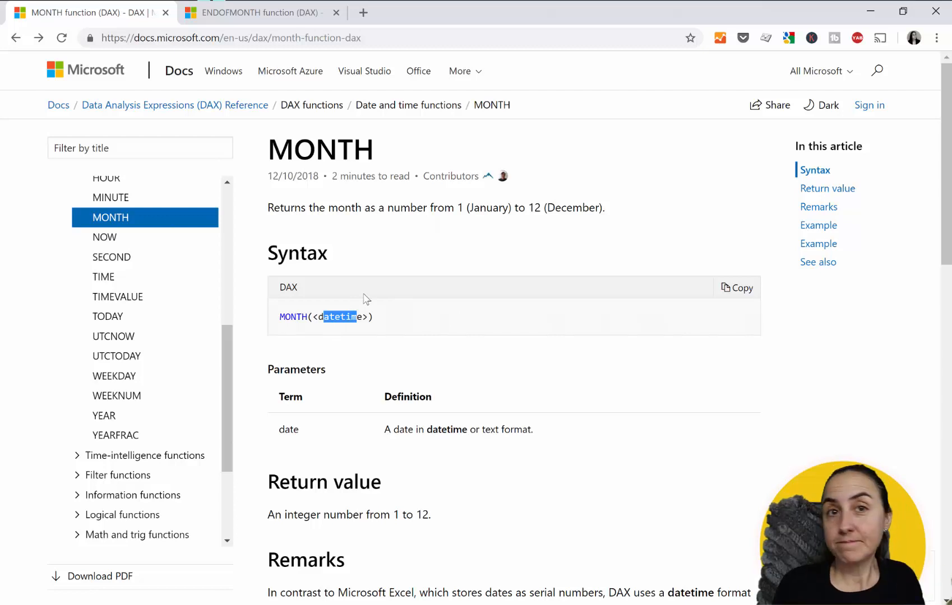
mouse_move(373, 307)
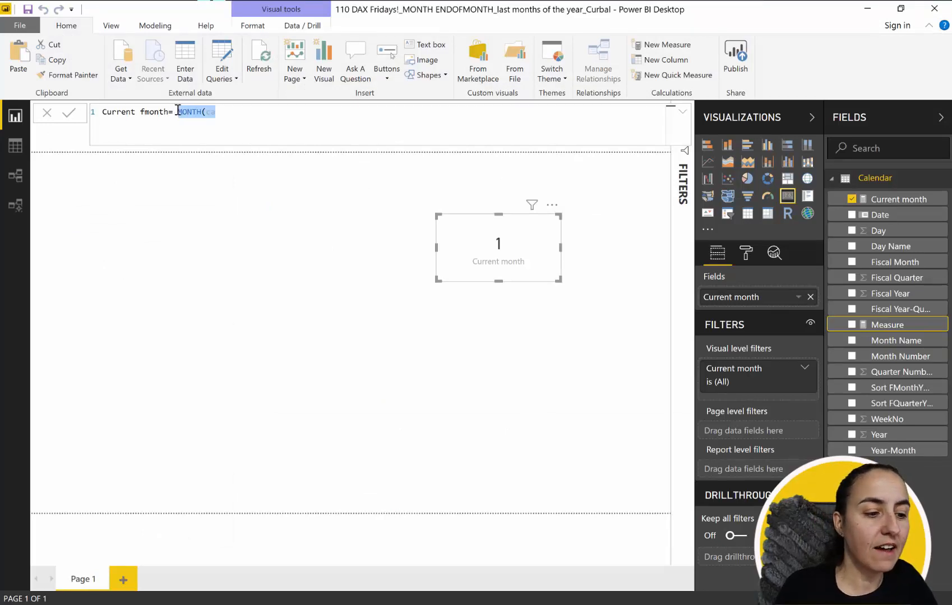
Step: Define Current fmonth as ENDOFMONTH('Calendar'[Date]) in the formula bar
key("Delete")
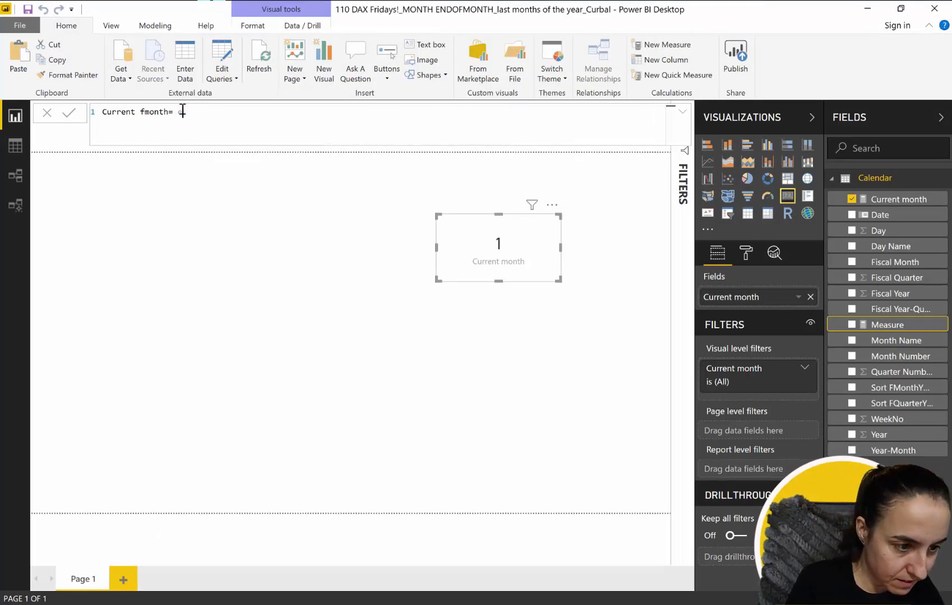
type("ENDOFMONTH(")
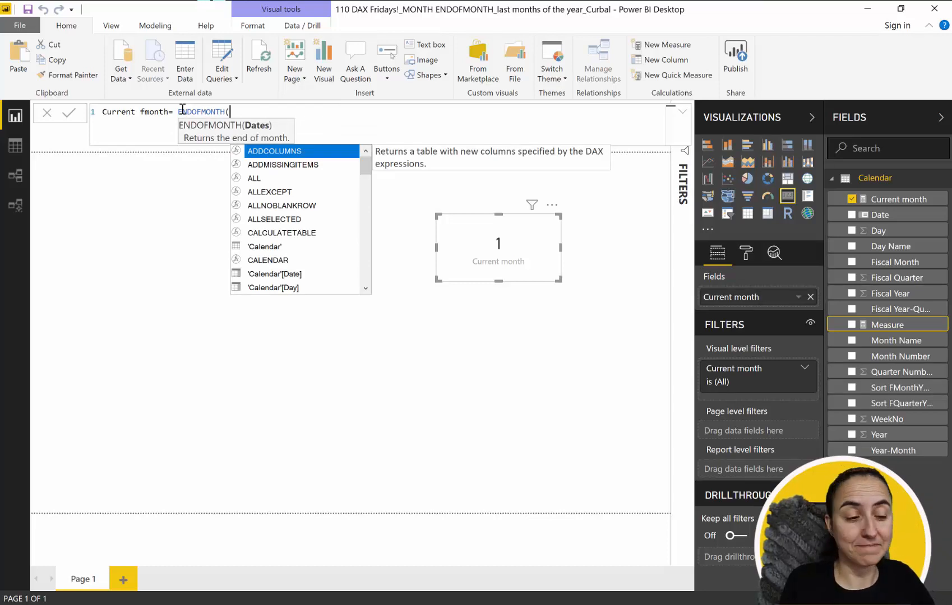
type("cal")
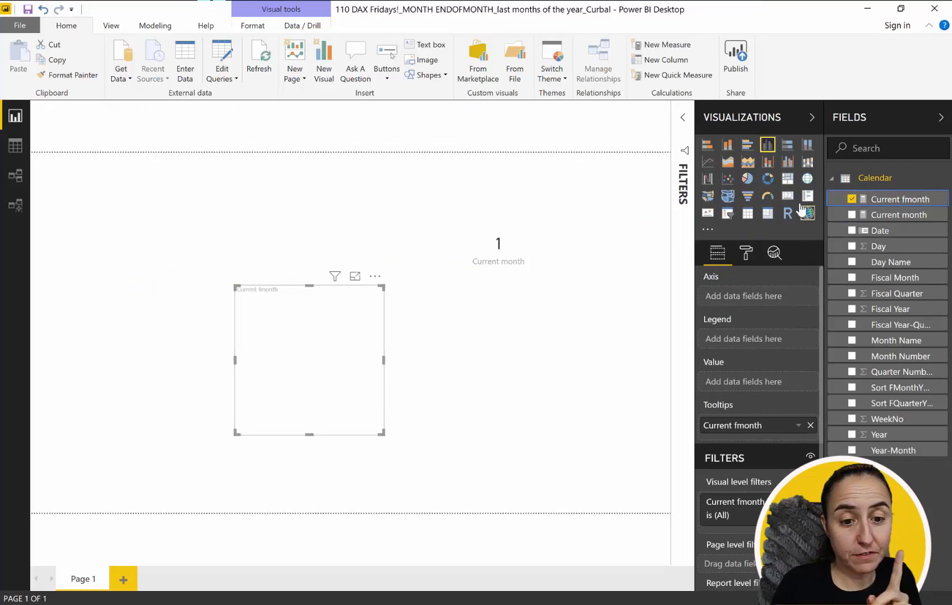
Step: Show Current fmonth as a card and place it beside the Current month card
left_click(787, 195)
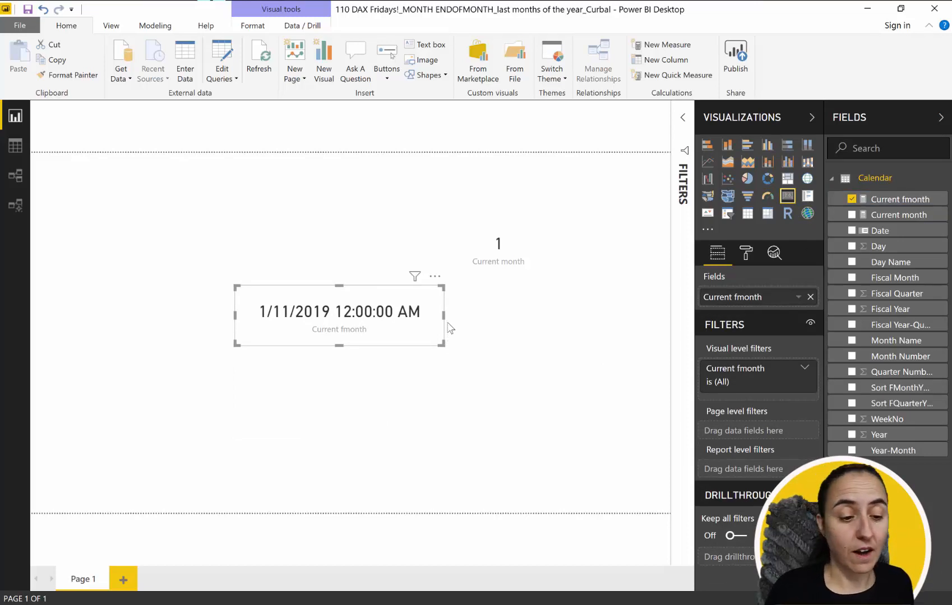
left_click_drag(339, 311, 329, 240)
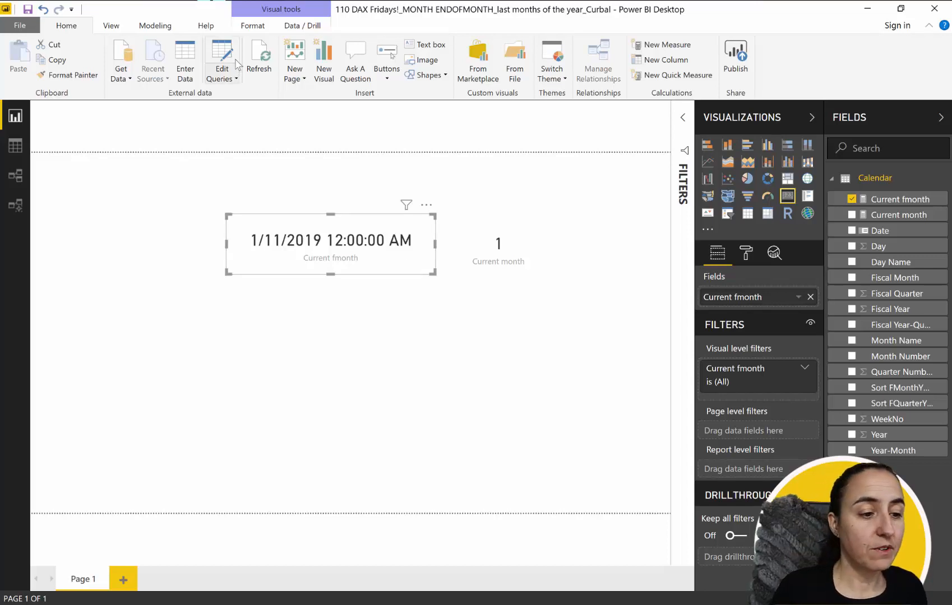
Step: In Power Query Editor, view the Add FMonth step's Custom Column formula for Fiscal Month
left_click(221, 60)
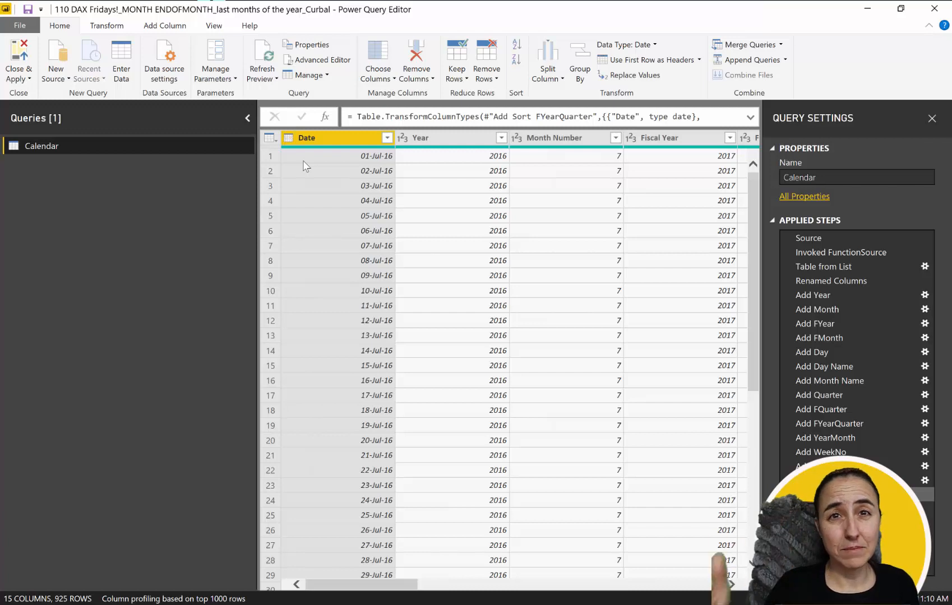
left_click(819, 337)
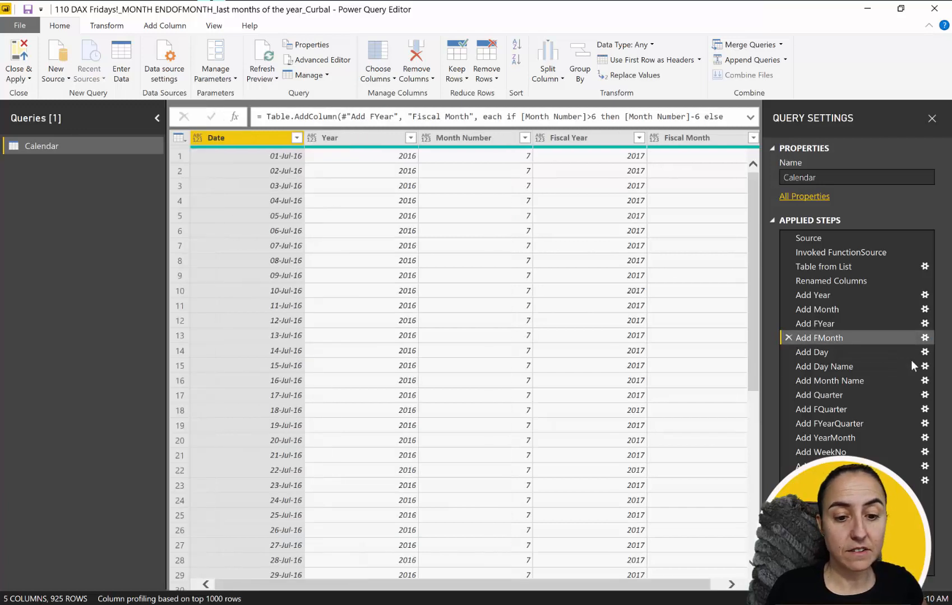
left_click(925, 338)
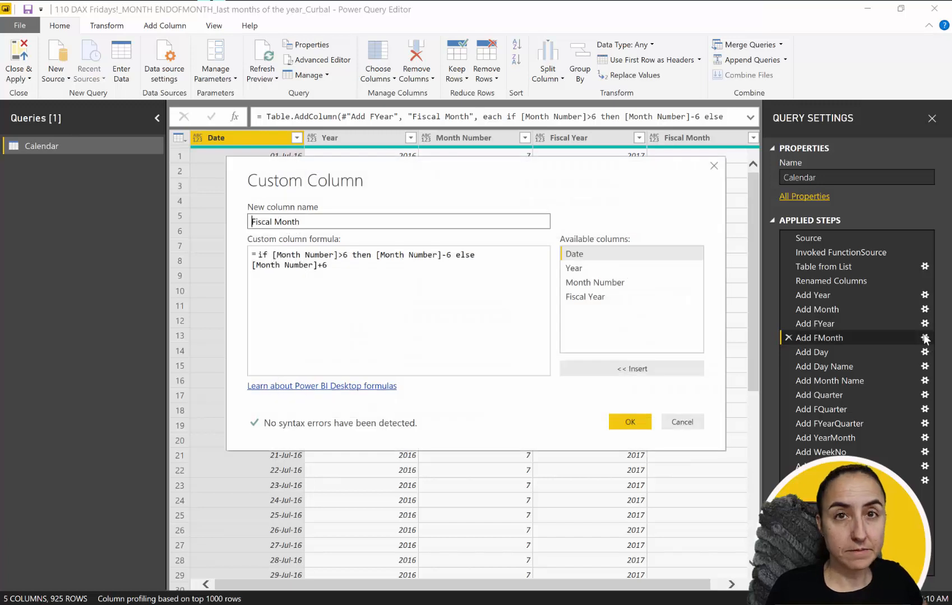
mouse_move(369, 289)
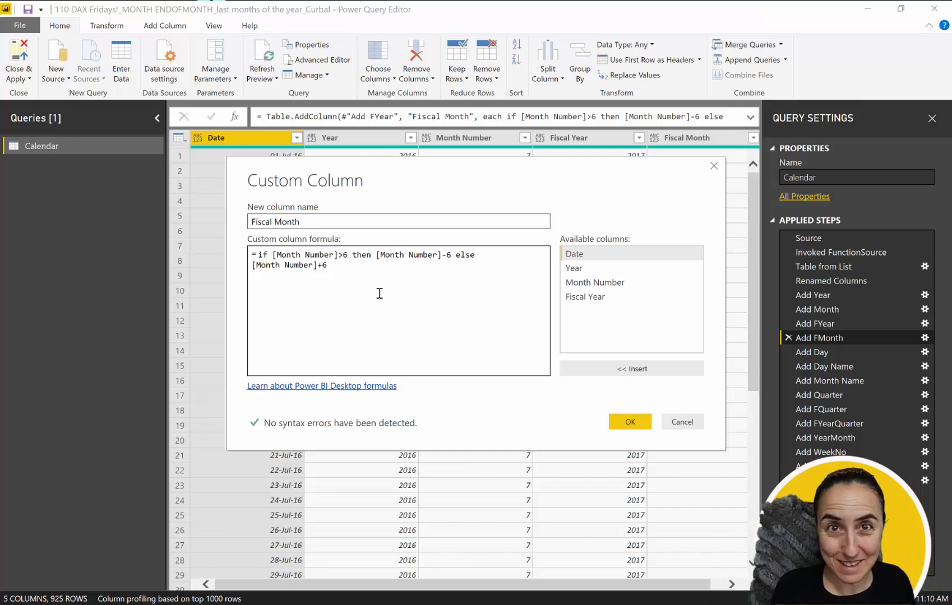
Step: Cancel the Custom Column dialog, leaving the Fiscal Month formula unchanged
left_click(629, 422)
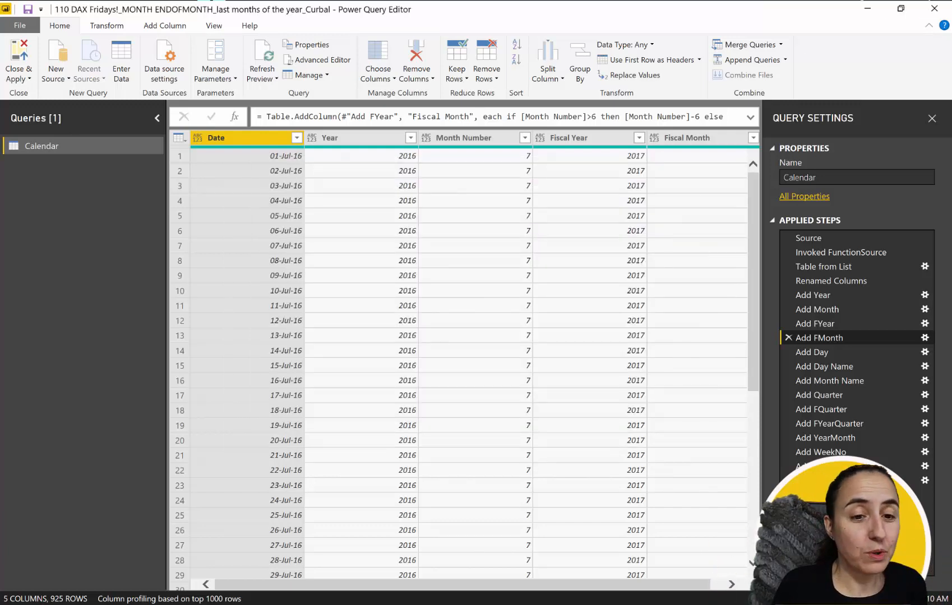
Step: Return to the report and start a Current fmonth2 measure with SWITCH(TRUE(), ...)
left_click(18, 60)
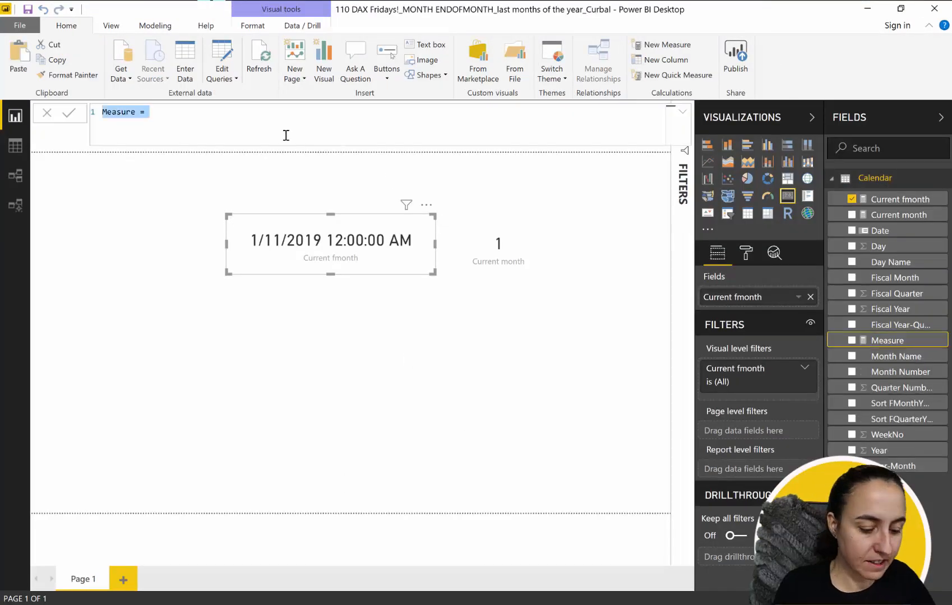
type("Current fm")
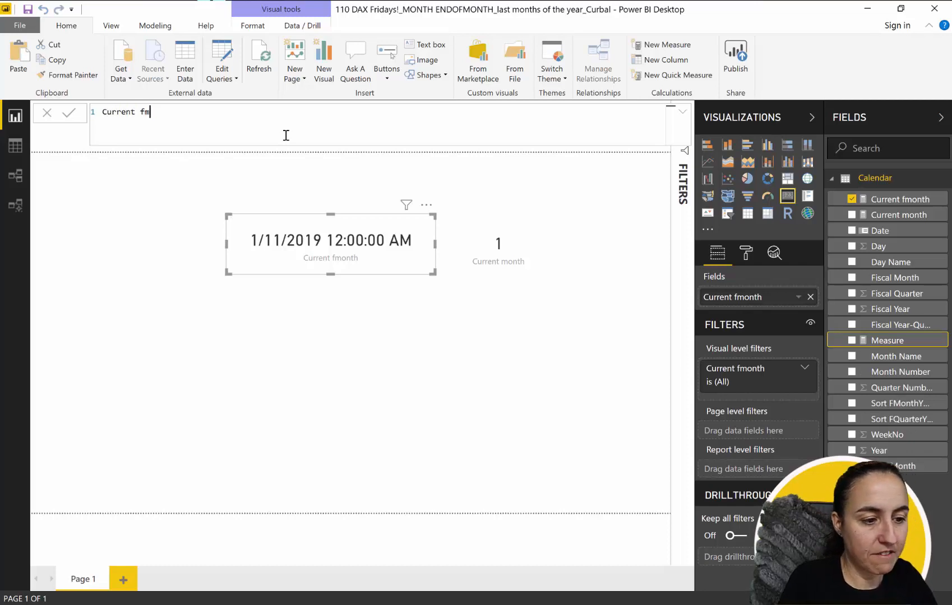
type("onth2")
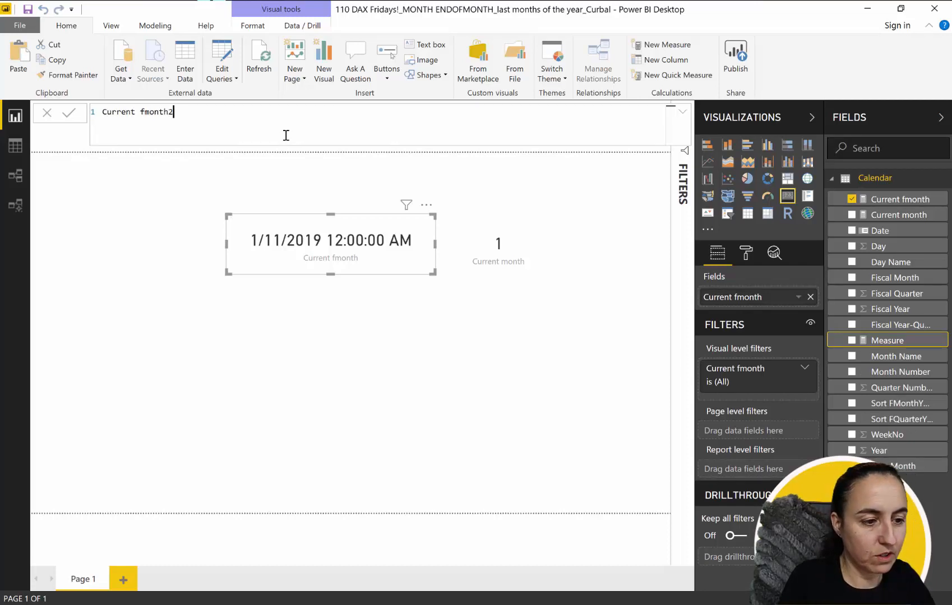
type("=")
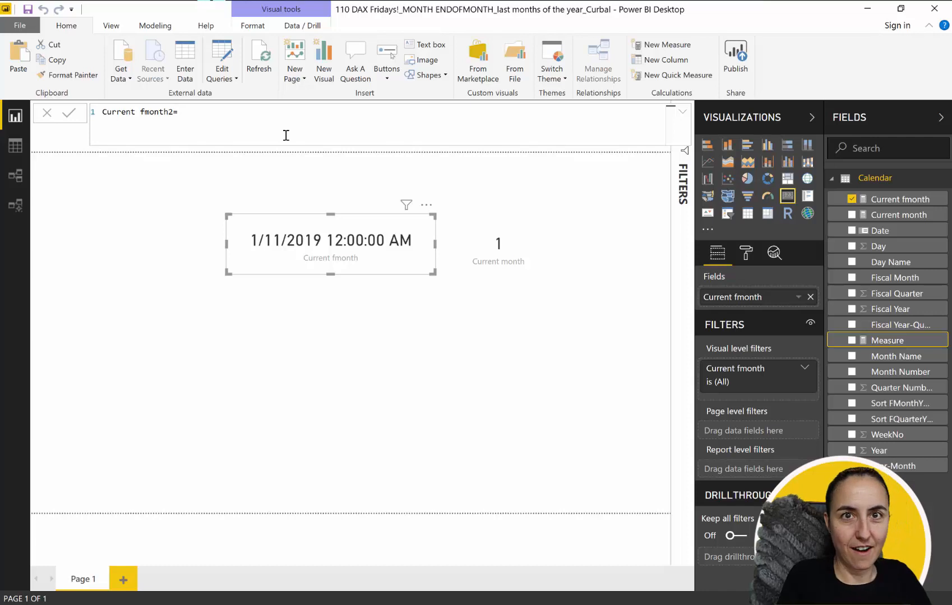
key("enter")
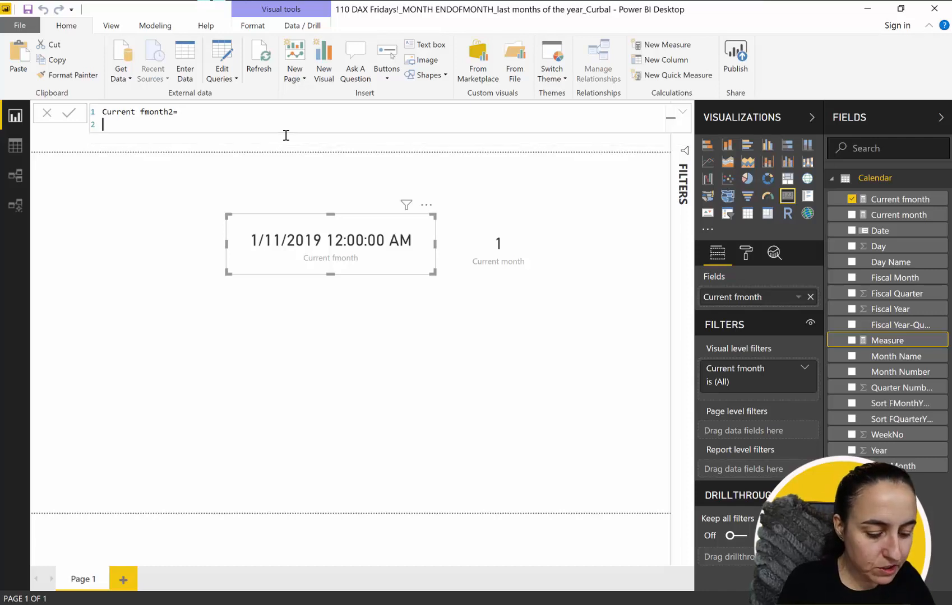
type("SWITCH(")
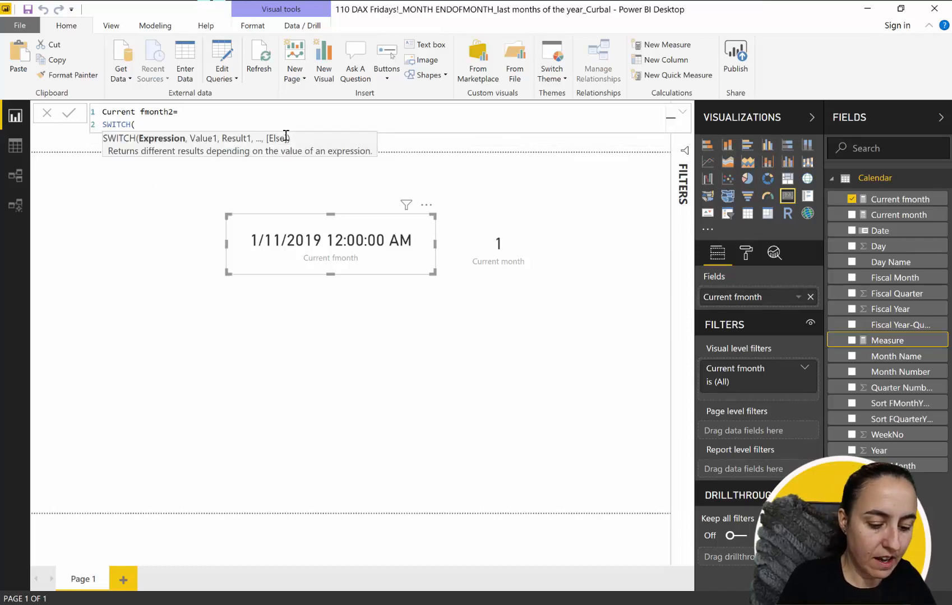
type("TRUE()")
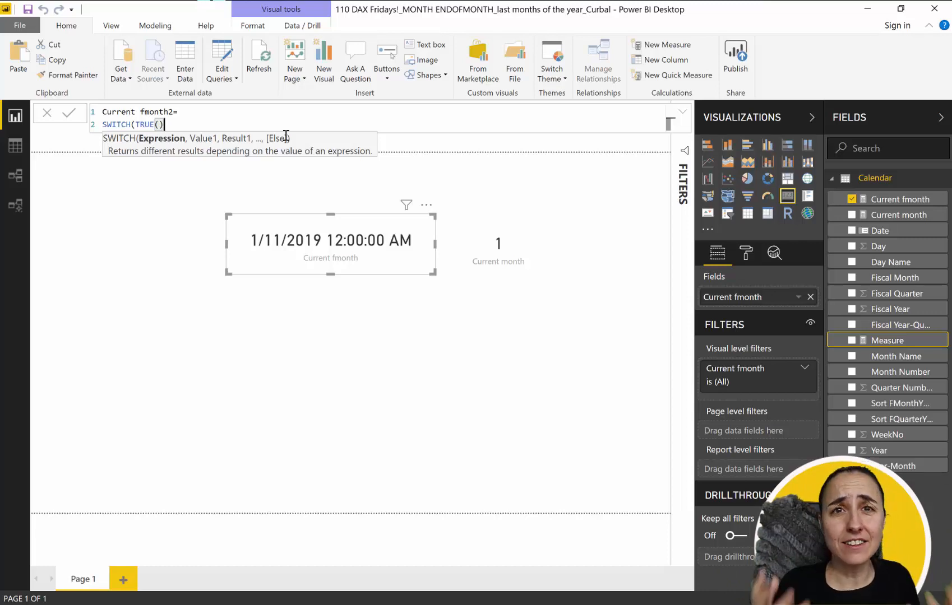
type(";")
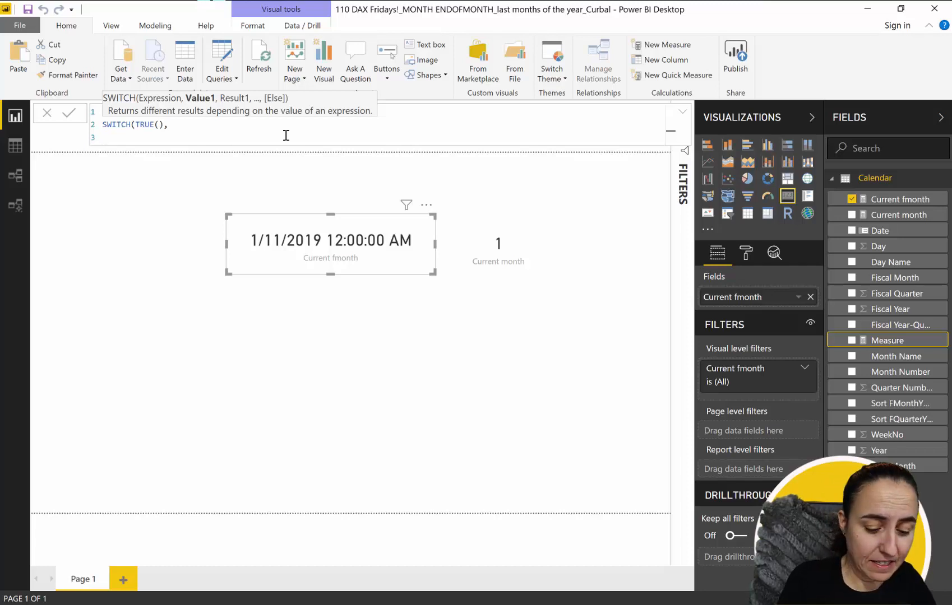
Step: Complete the SWITCH with [Current month]>6, [Current month]-6, [Current month]+6
type("[cu")
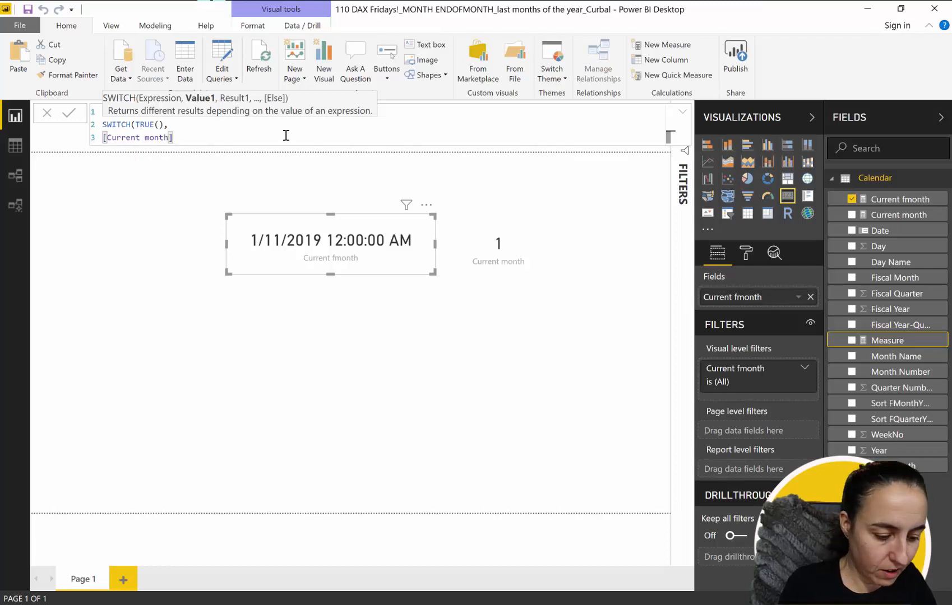
type(">6")
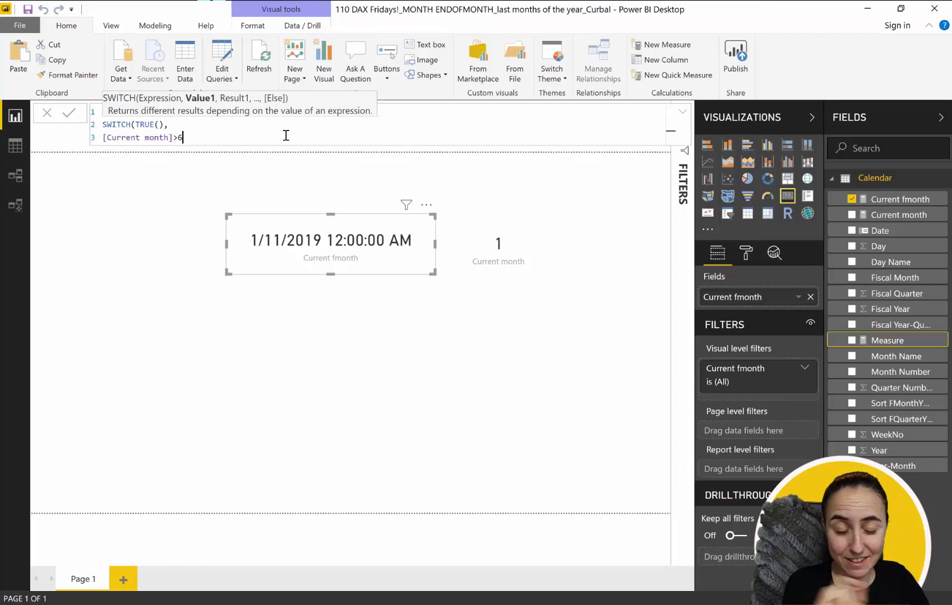
type(",")
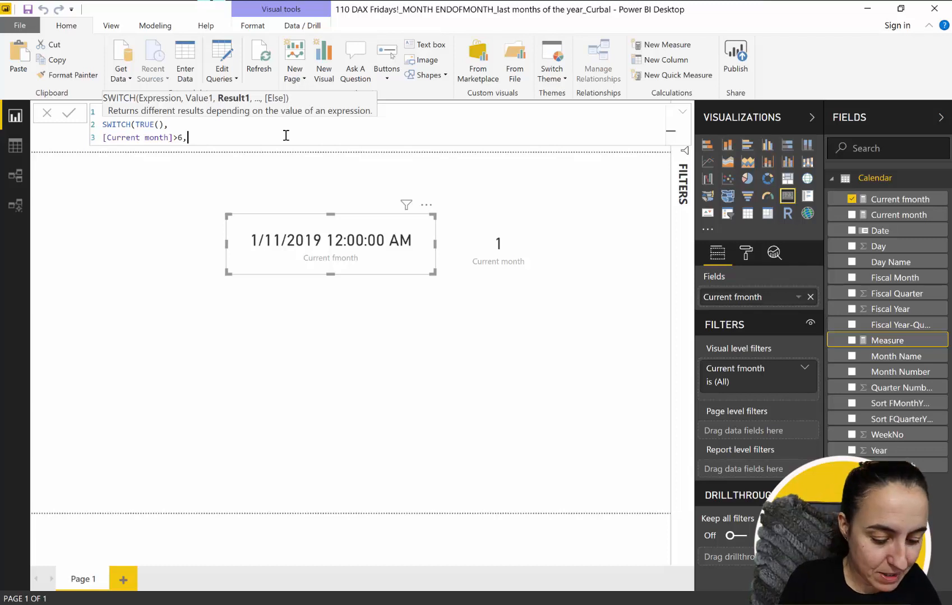
type("cu")
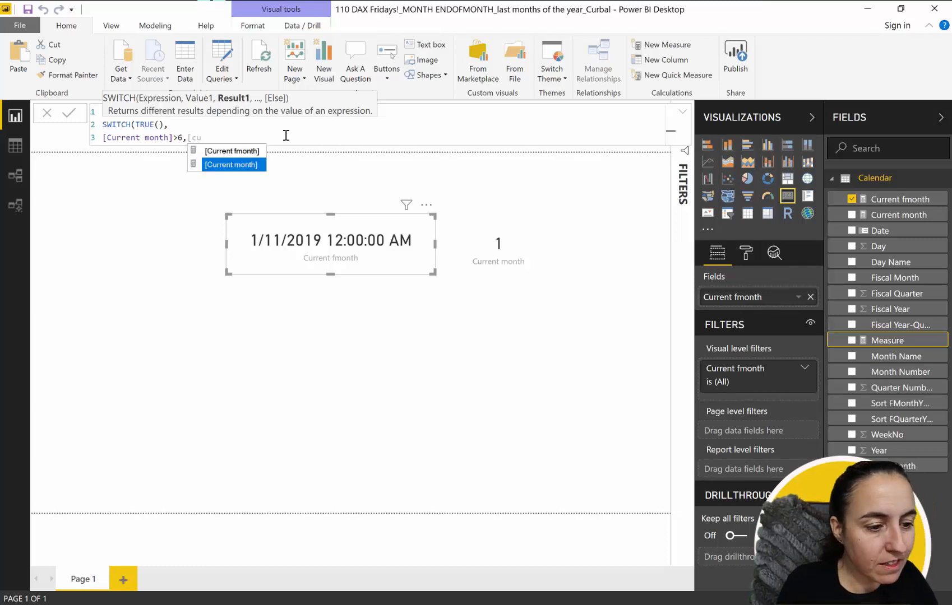
type("[Current month]-6,")
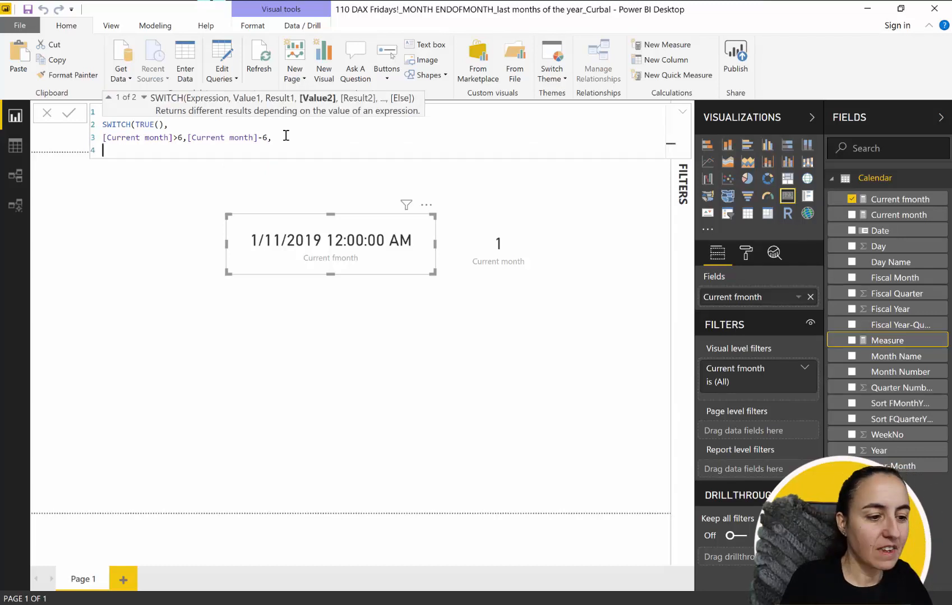
type("[Current month")
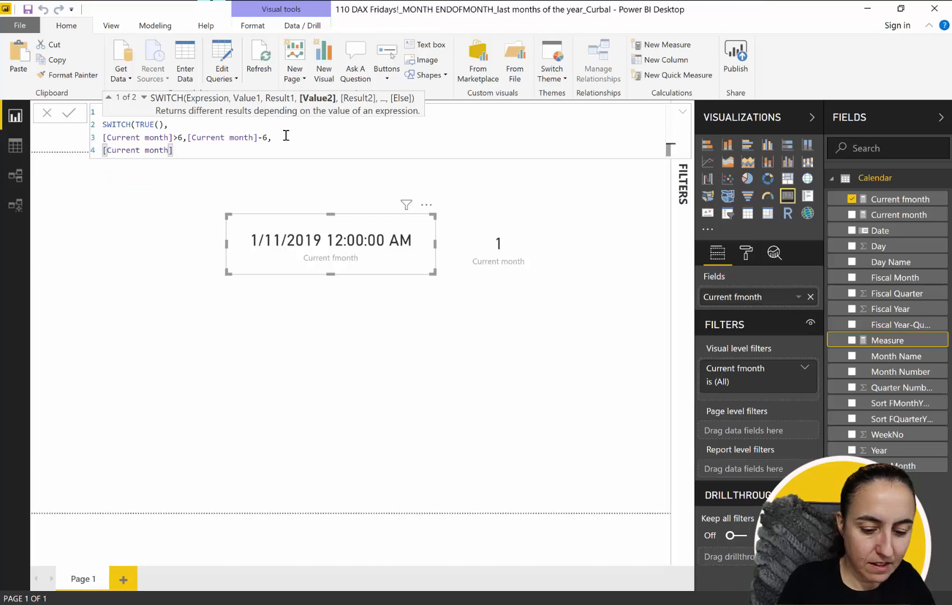
type("+")
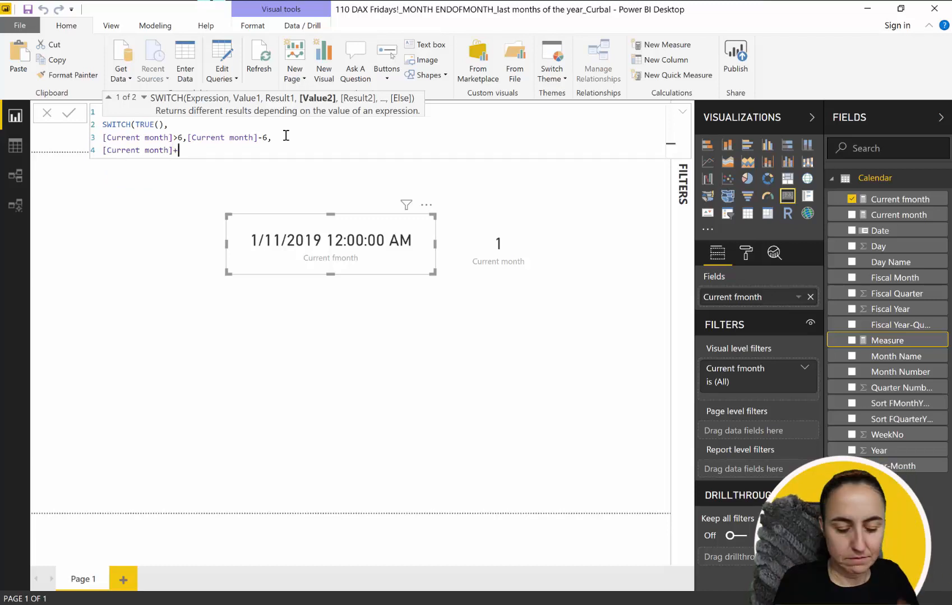
type("6")
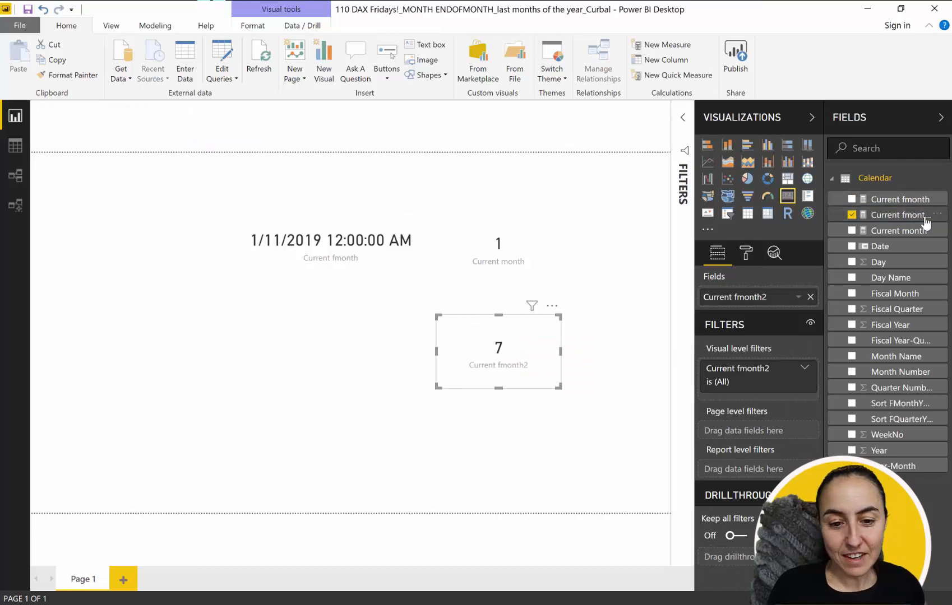
Step: Prefix the Current fmonth2 formula with 12- so its card shows 5
left_click(903, 214)
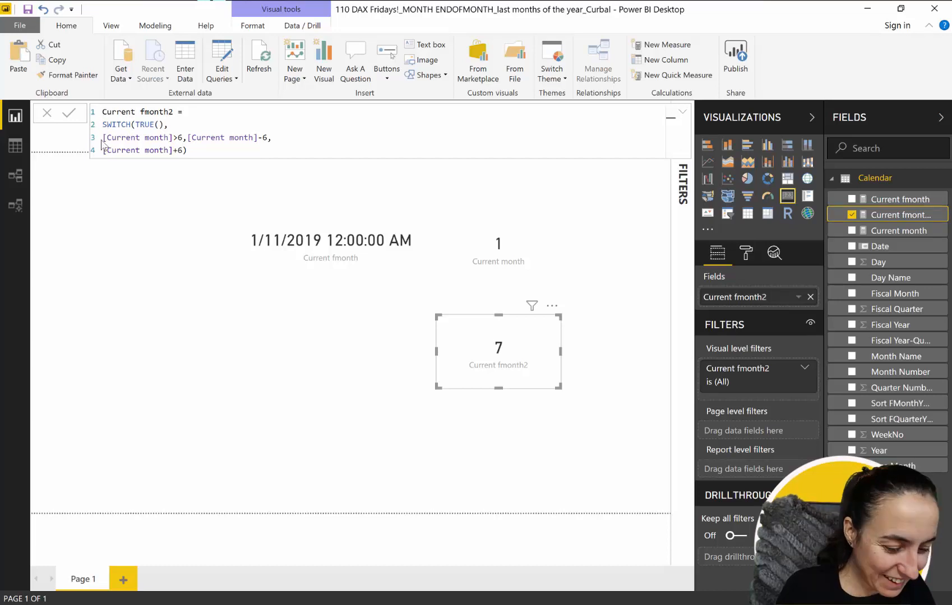
type("12-")
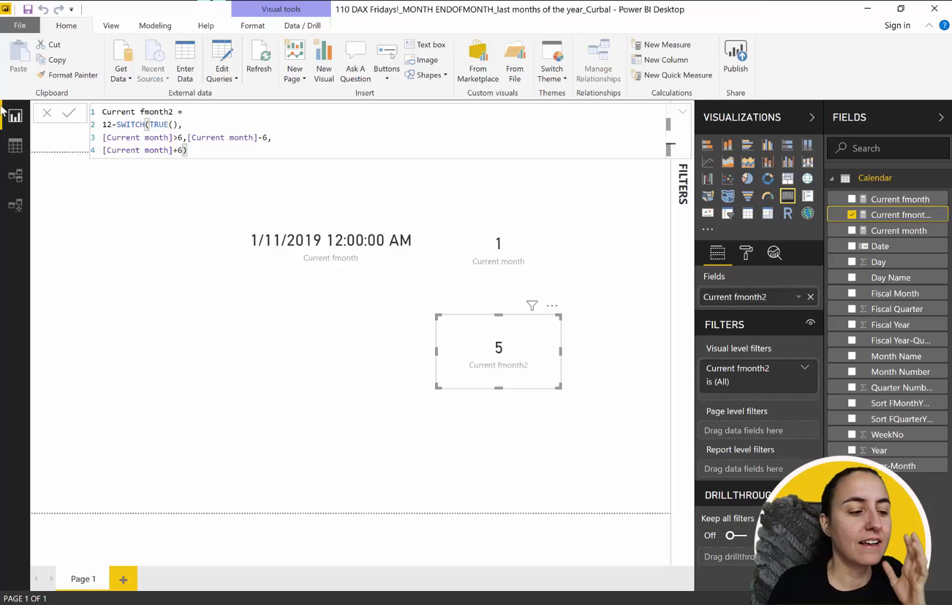
Step: Sort the Calendar table's Date column descending in Data view so newest rows come first
left_click(15, 145)
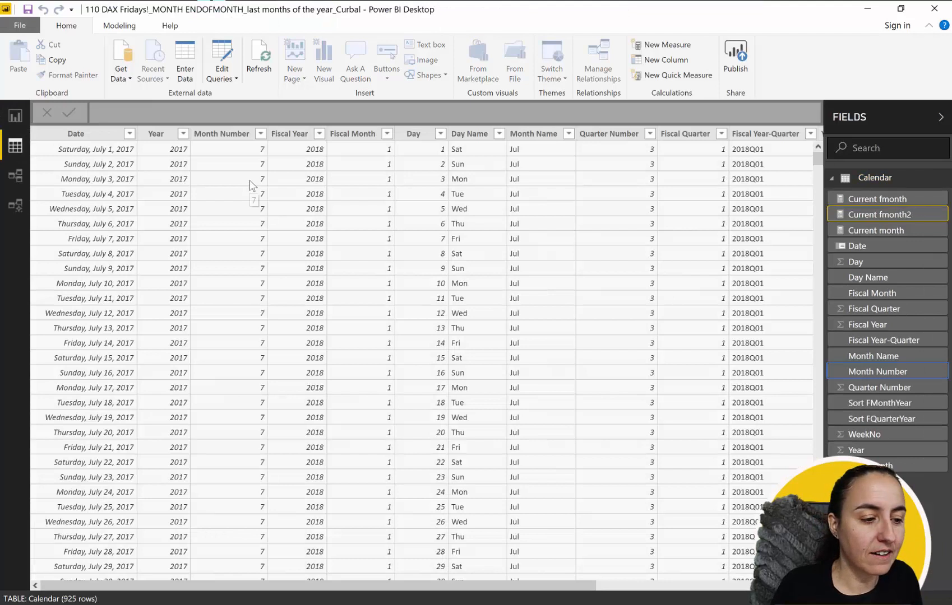
left_click(130, 134)
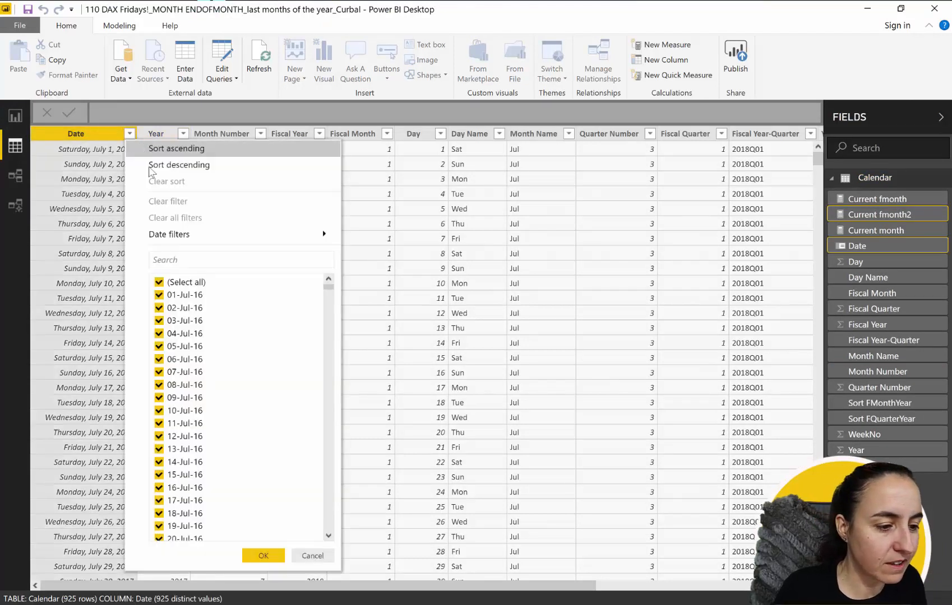
left_click(178, 164)
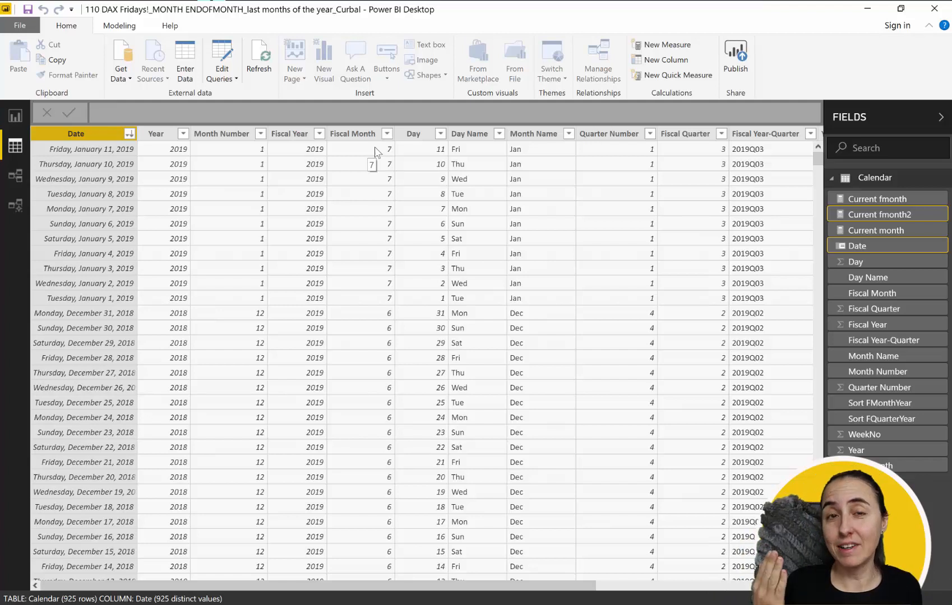
mouse_move(59, 99)
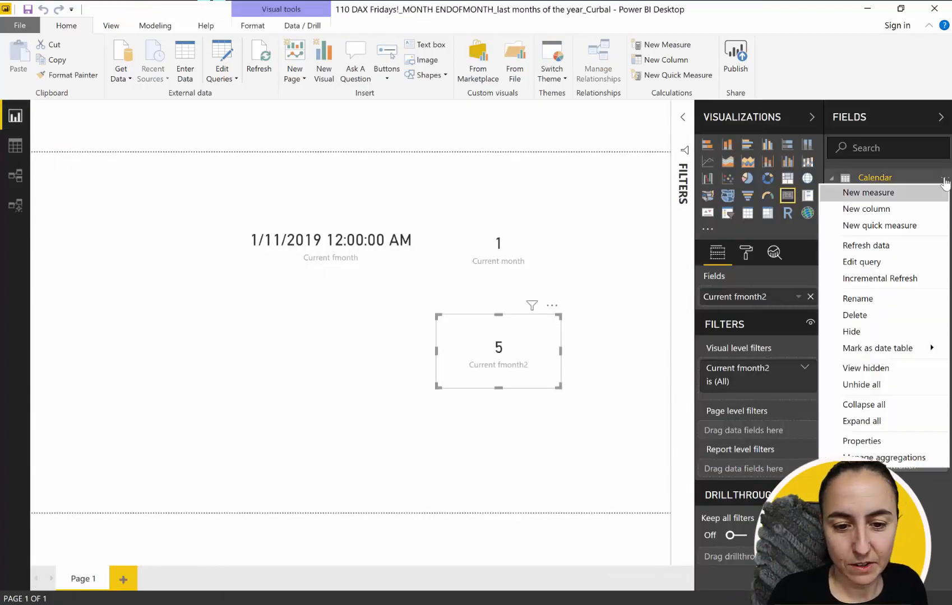
Step: Add measure Current fmonth3 = CALCULATE(MAX('Calendar'[Fiscal Month]),LASTDATE('Calendar'[Date])) and commit it
left_click(868, 193)
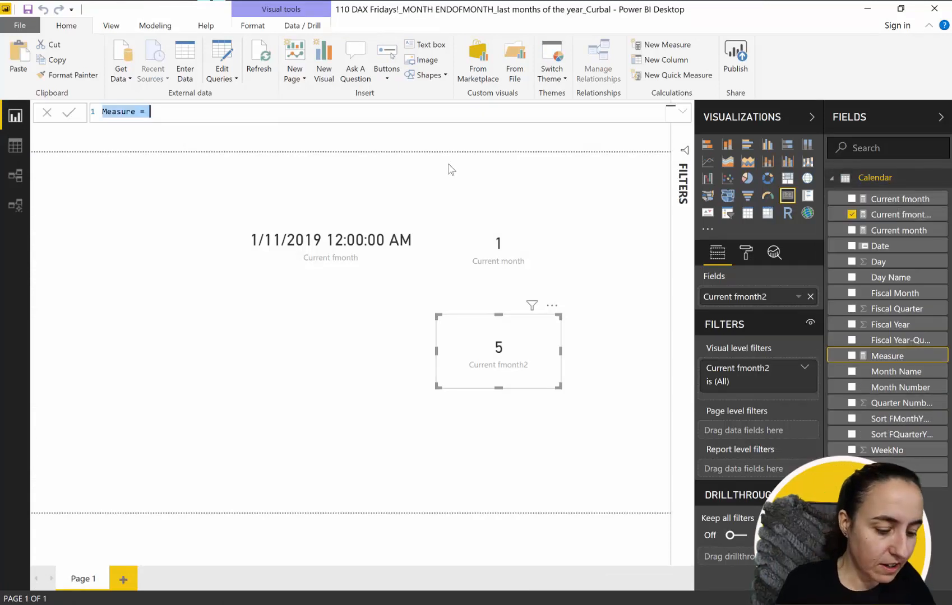
type("Current")
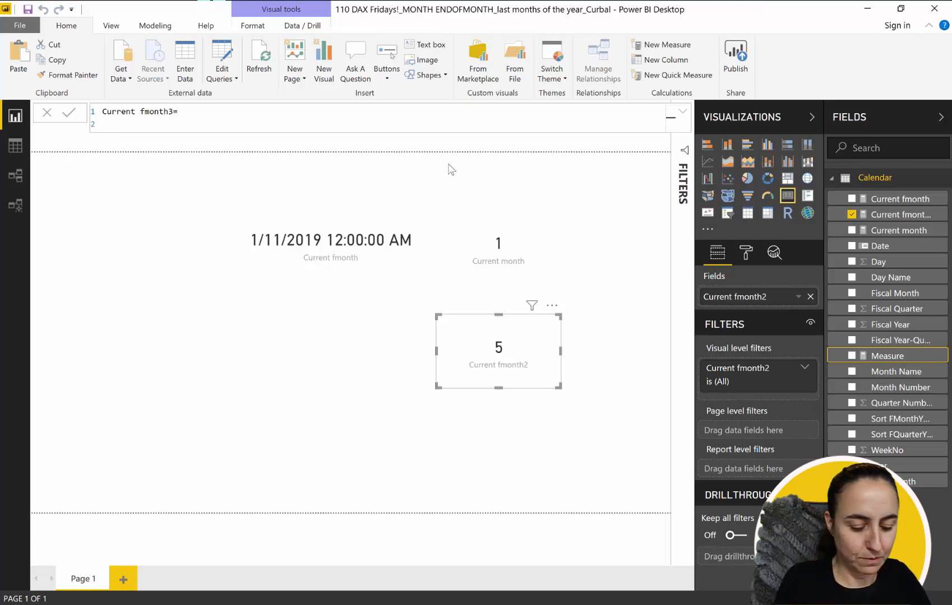
type("CALCULATE(")
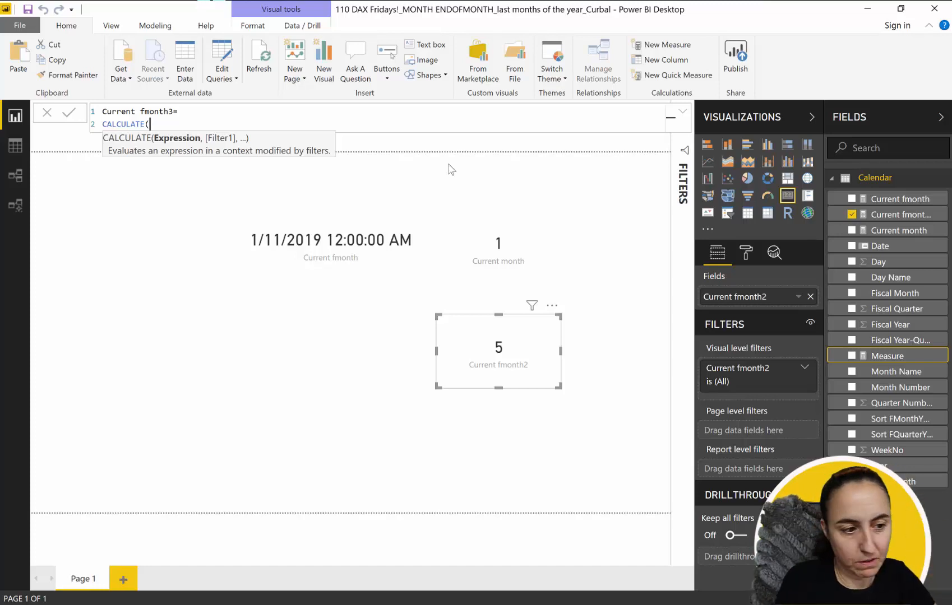
type("MAX(")
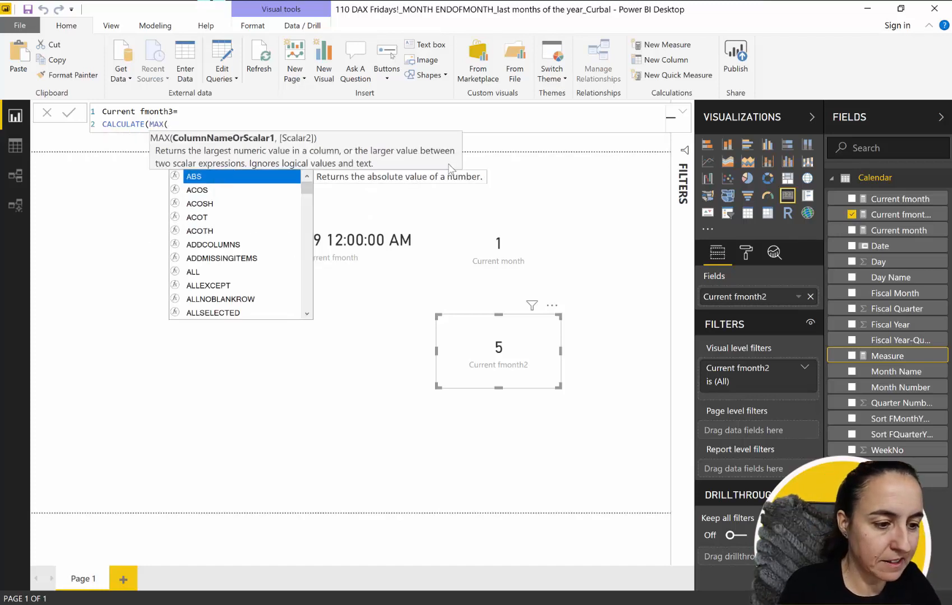
type("fi")
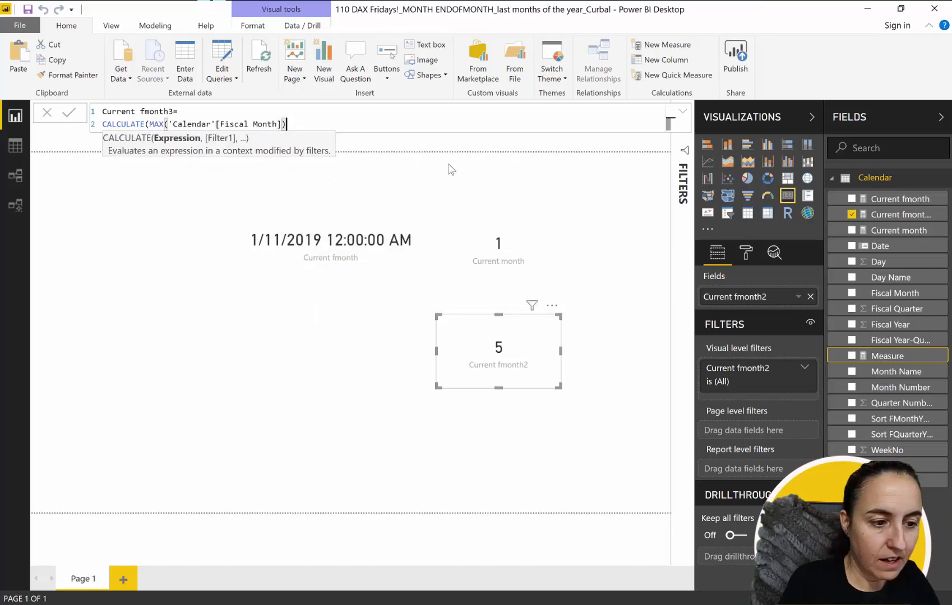
type(",")
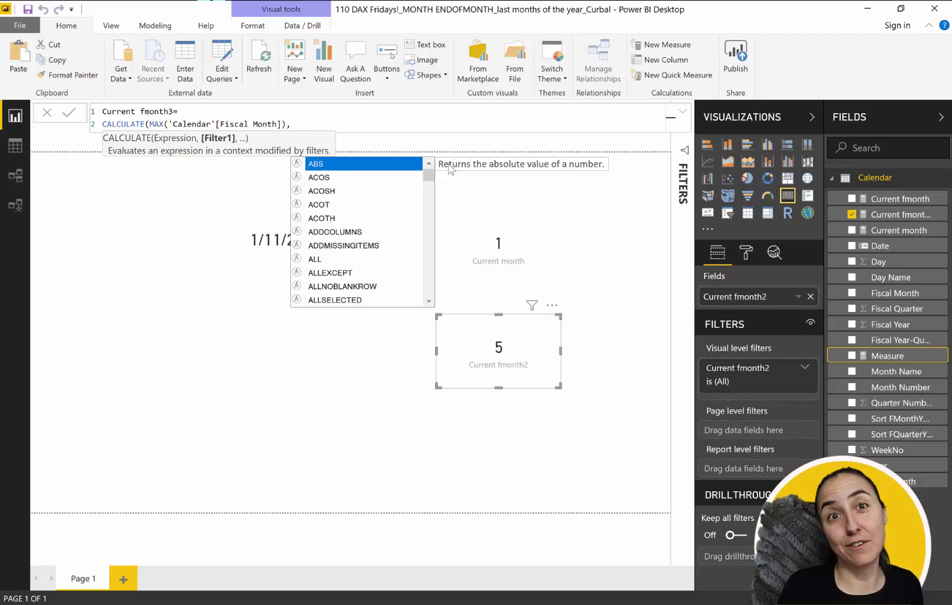
type("last")
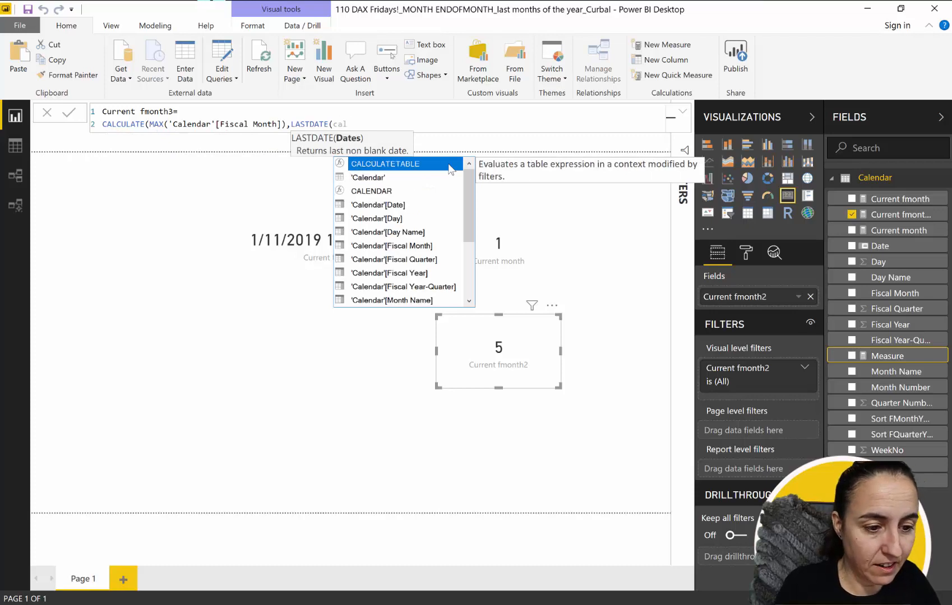
type("CALENDA")
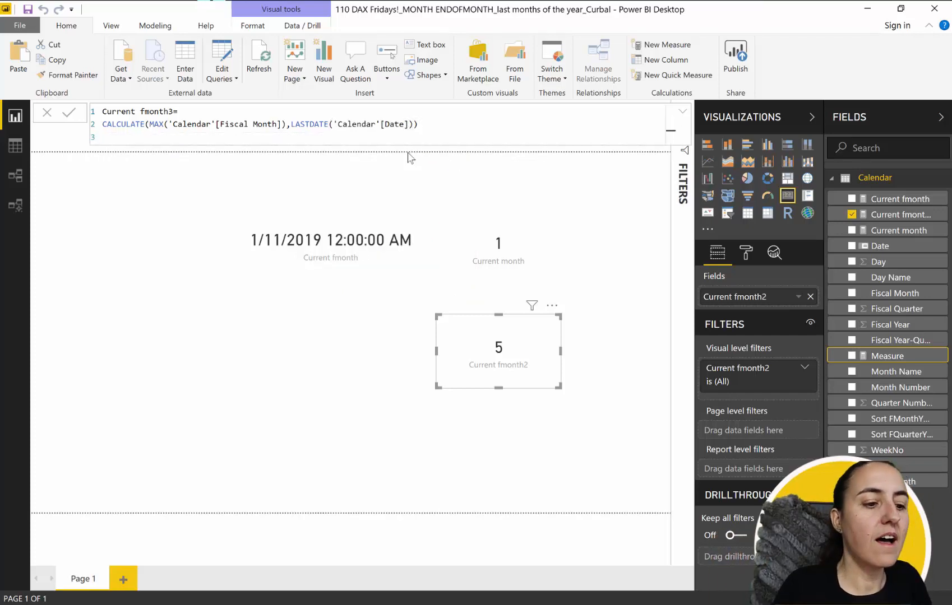
left_click(103, 137)
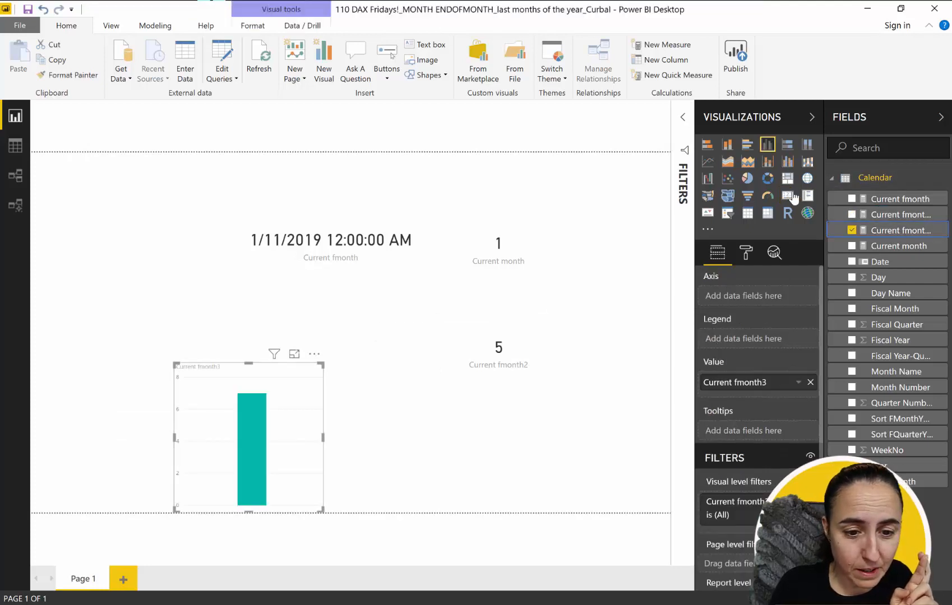
Step: Show Current fmonth3 as a card reading 5 via 12-CALCULATE(...), then view the Calendar data
left_click(787, 195)
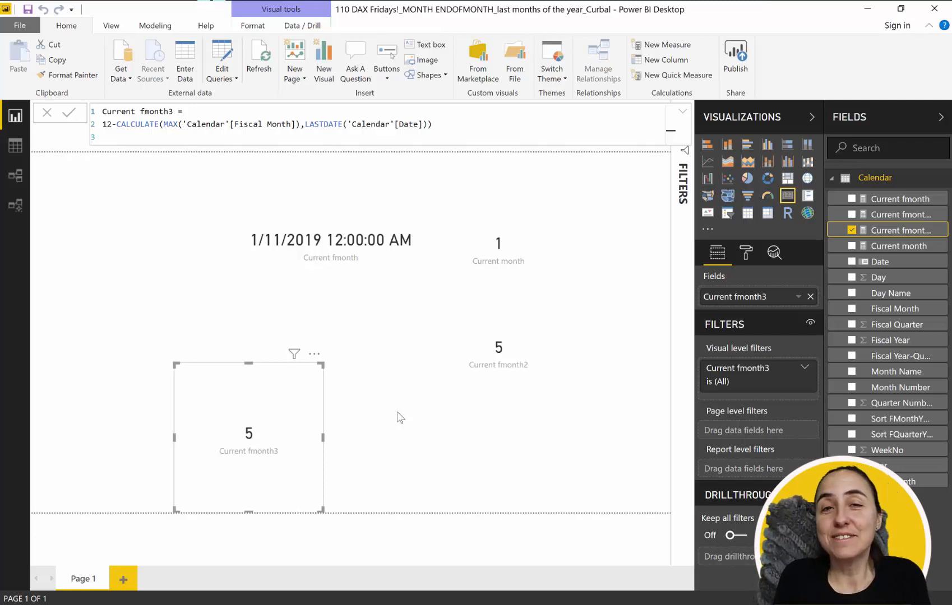
mouse_move(370, 517)
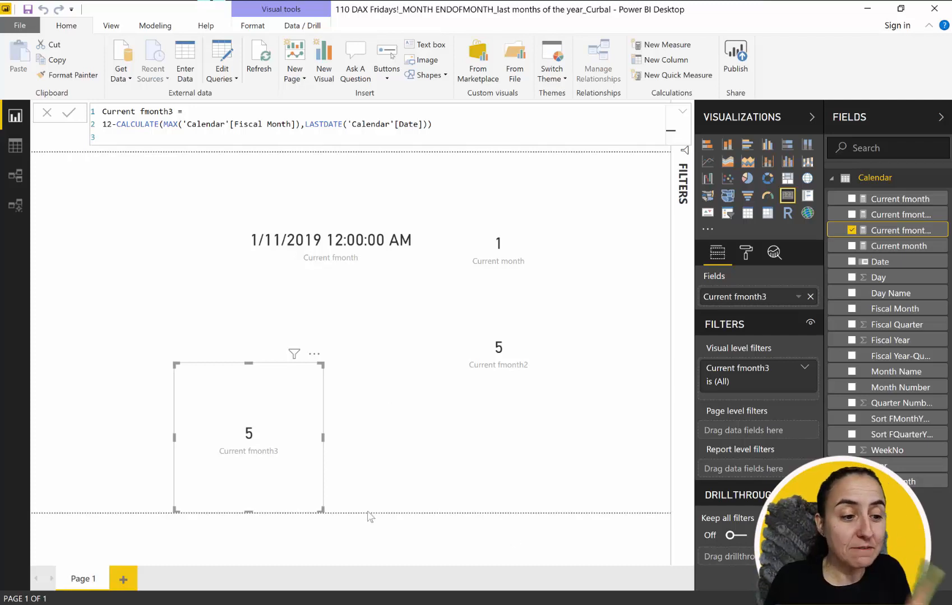
left_click(15, 146)
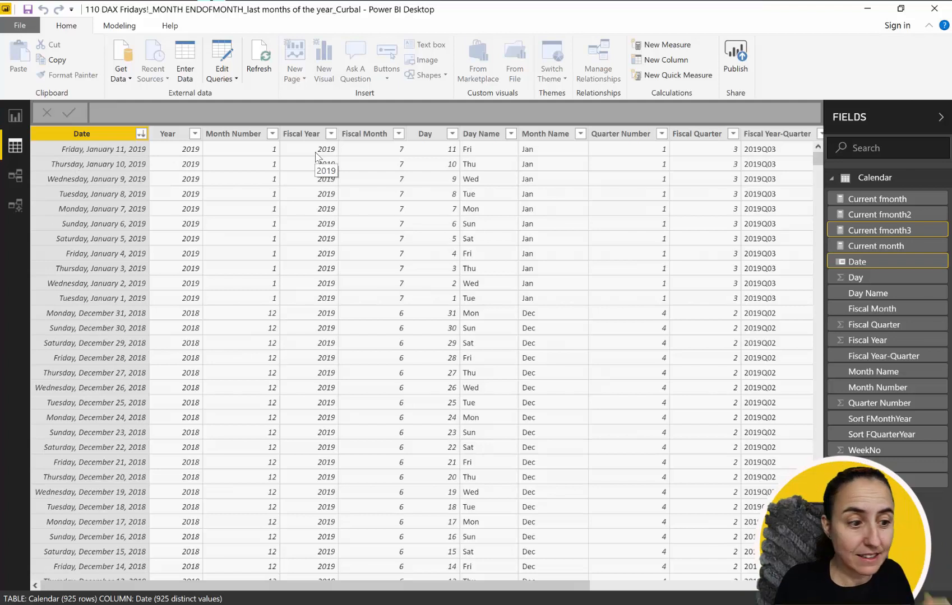
mouse_move(385, 158)
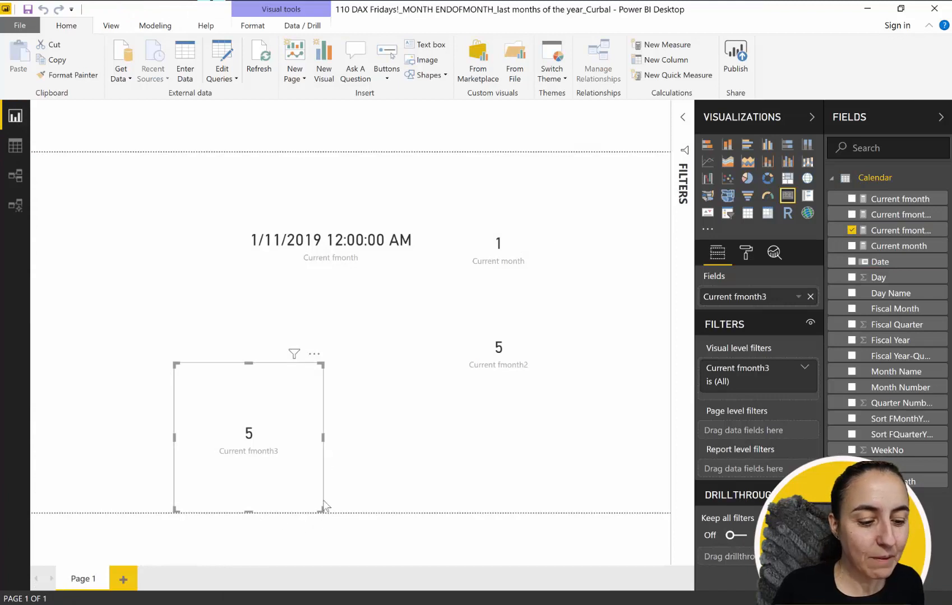
Step: Shrink the Current fmonth3 card by dragging its bottom-right handle inward
left_click_drag(325, 506, 284, 442)
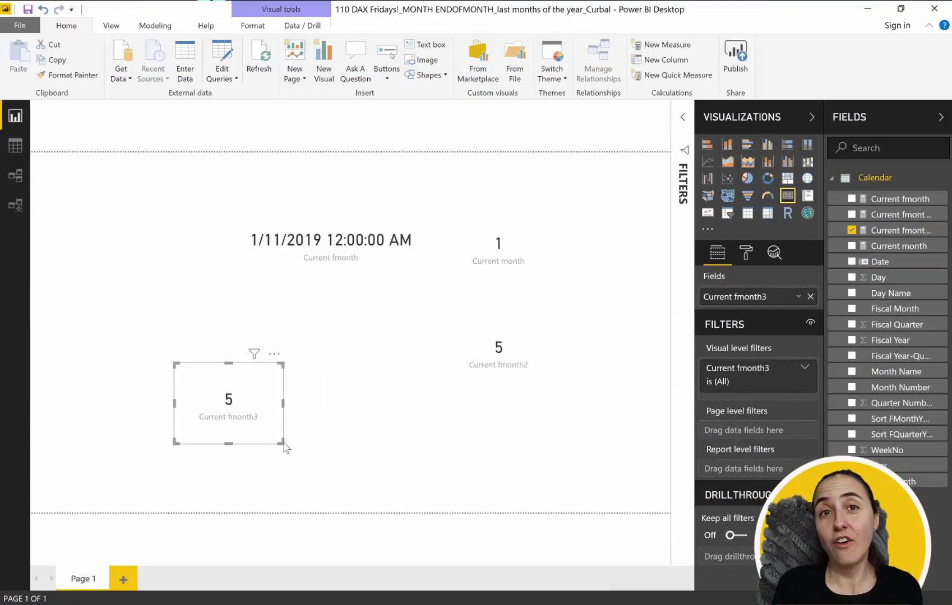